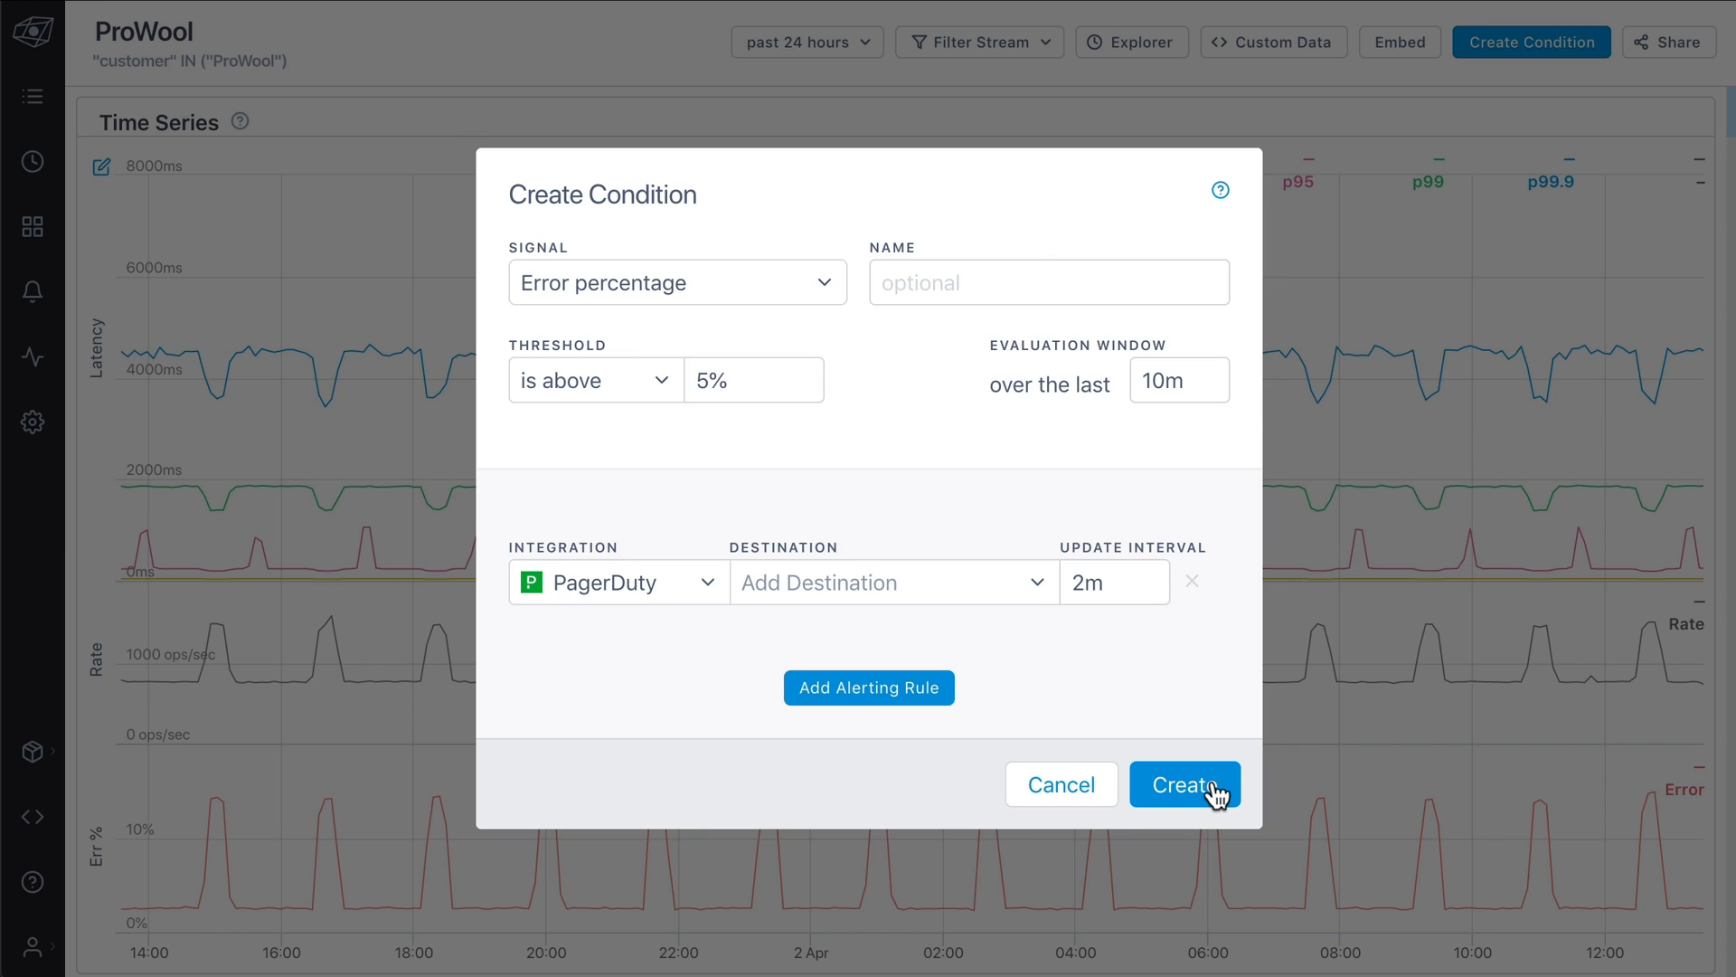
# Create the PagerDuty alert condition for error percentage above 5% over 10 minutes
pyautogui.click(1183, 784)
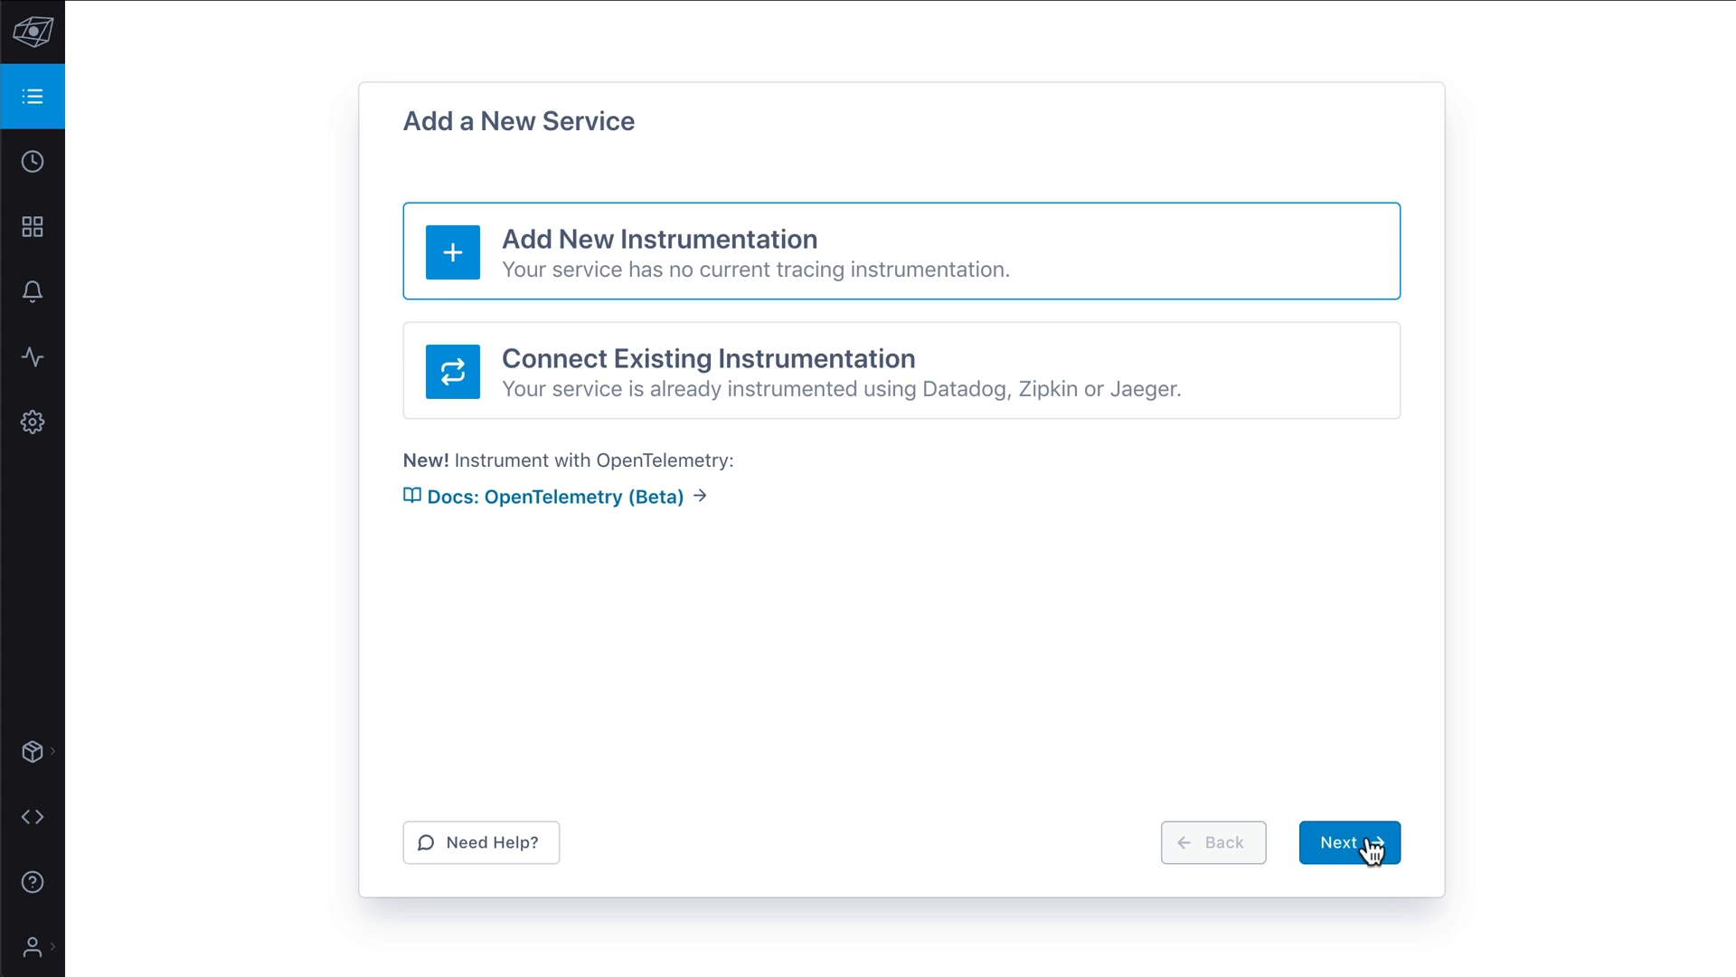
# Onboard a new Node.js service using automatic agent-based instrumentation
pyautogui.click(1349, 841)
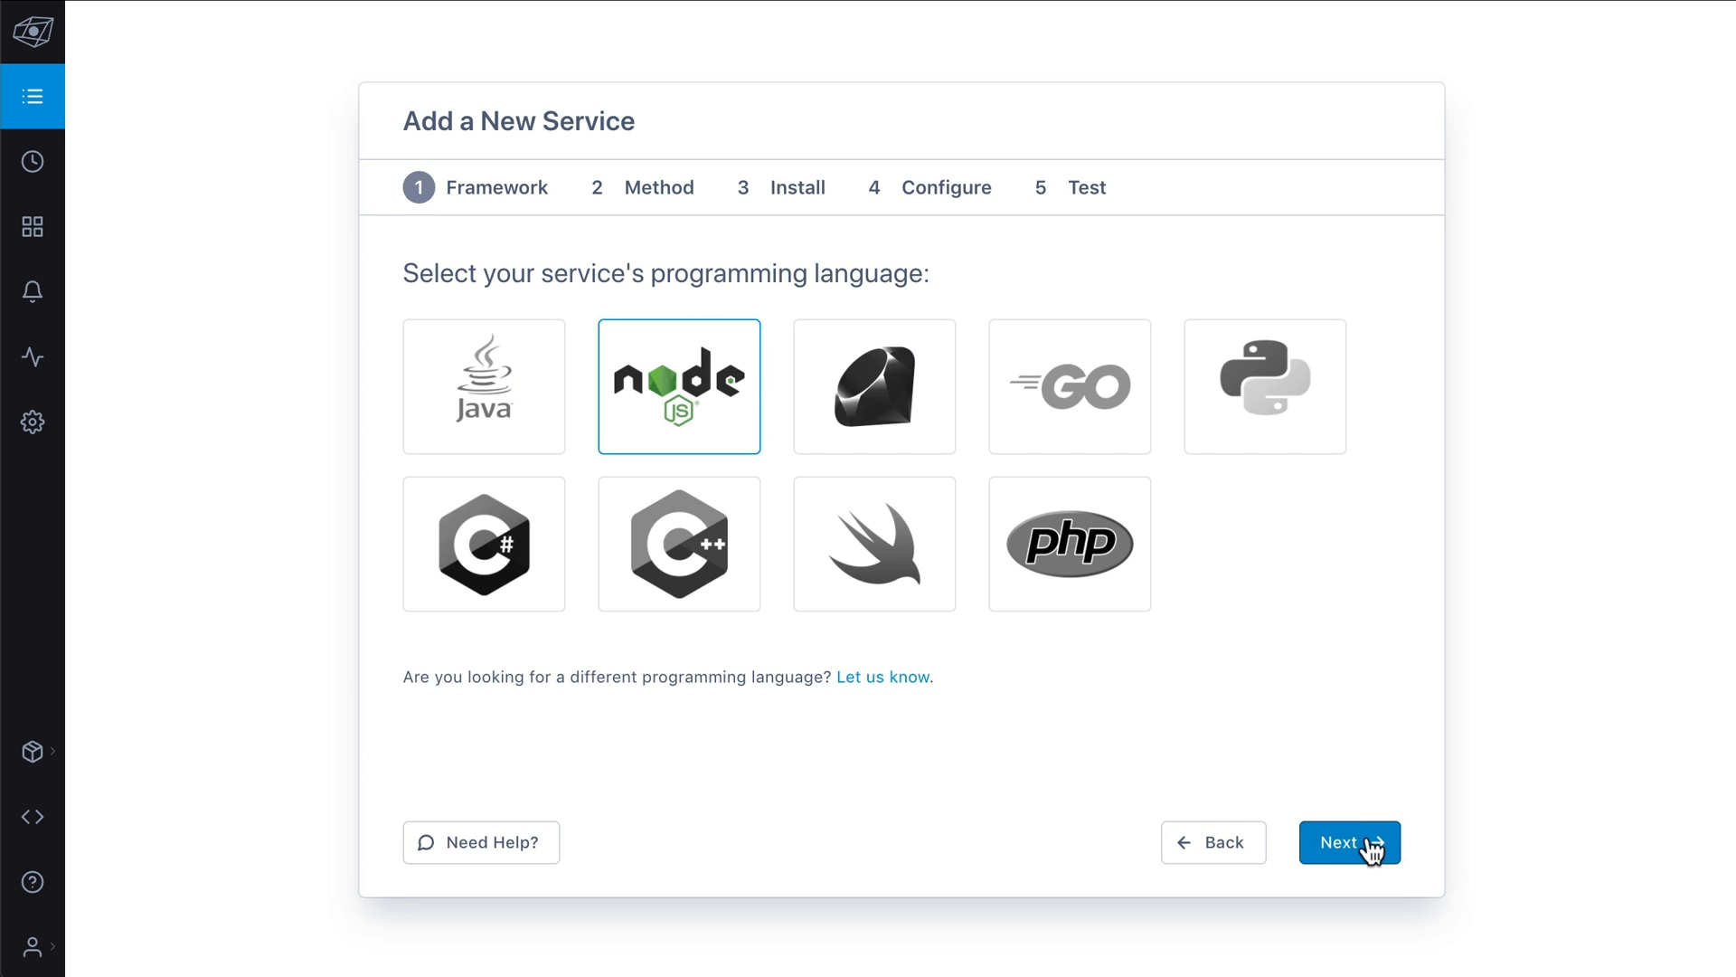
pyautogui.click(1349, 841)
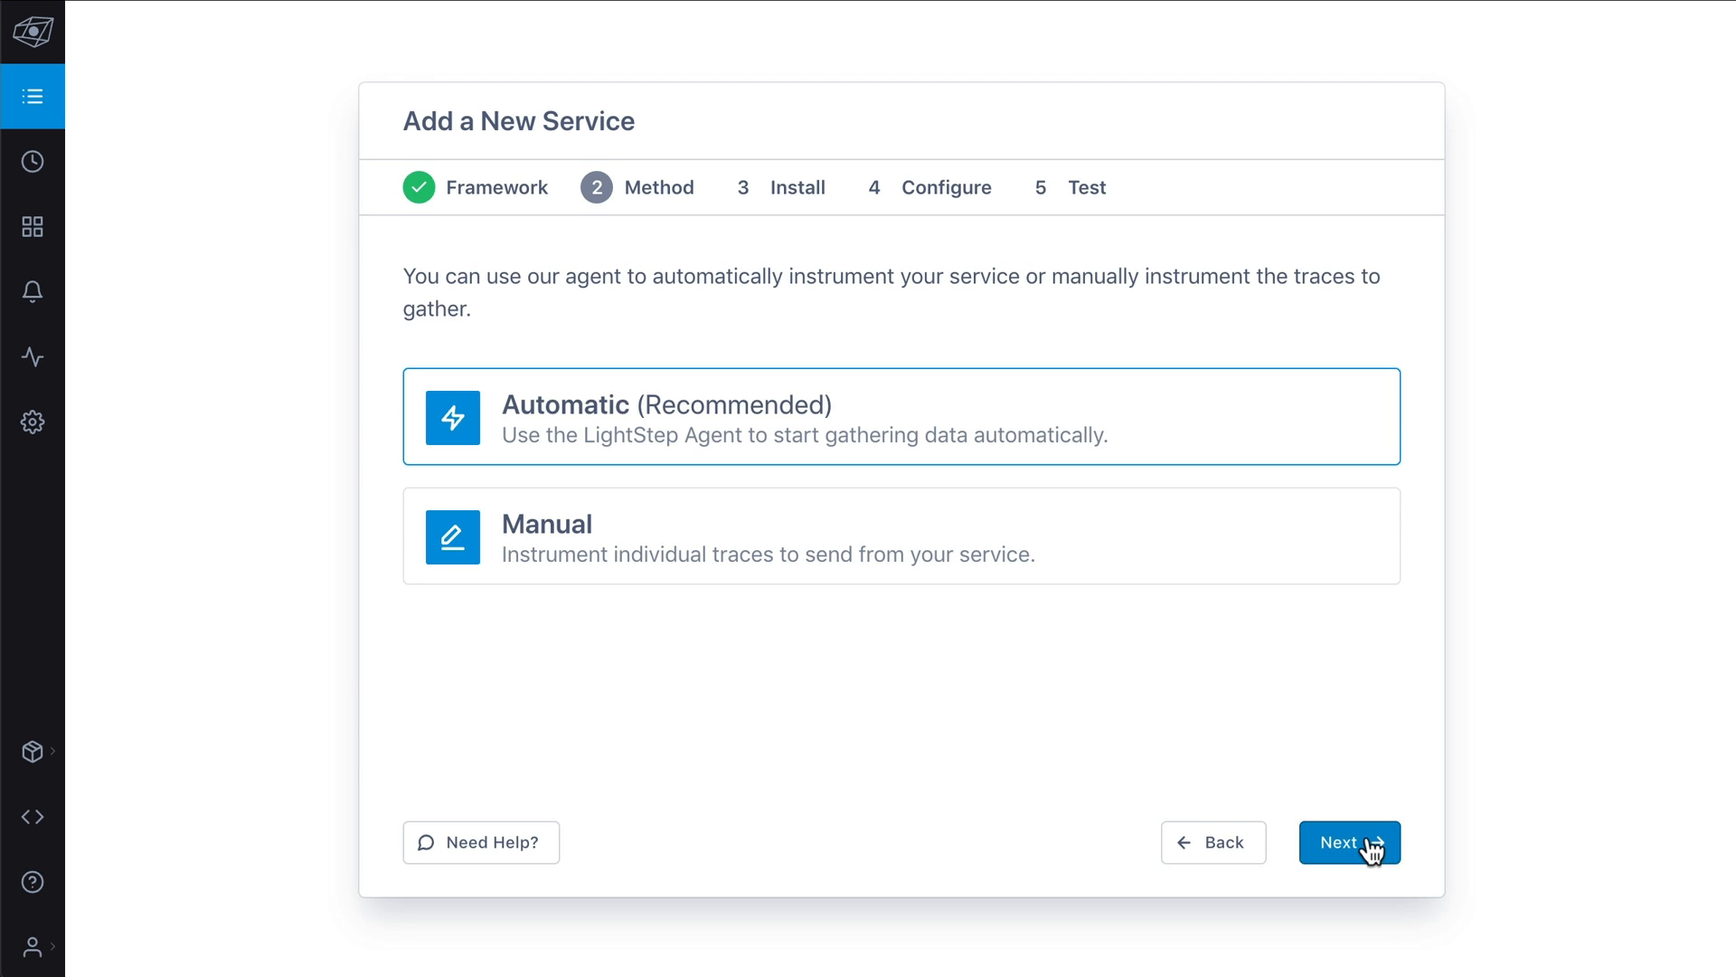
pyautogui.moveTo(1378, 852)
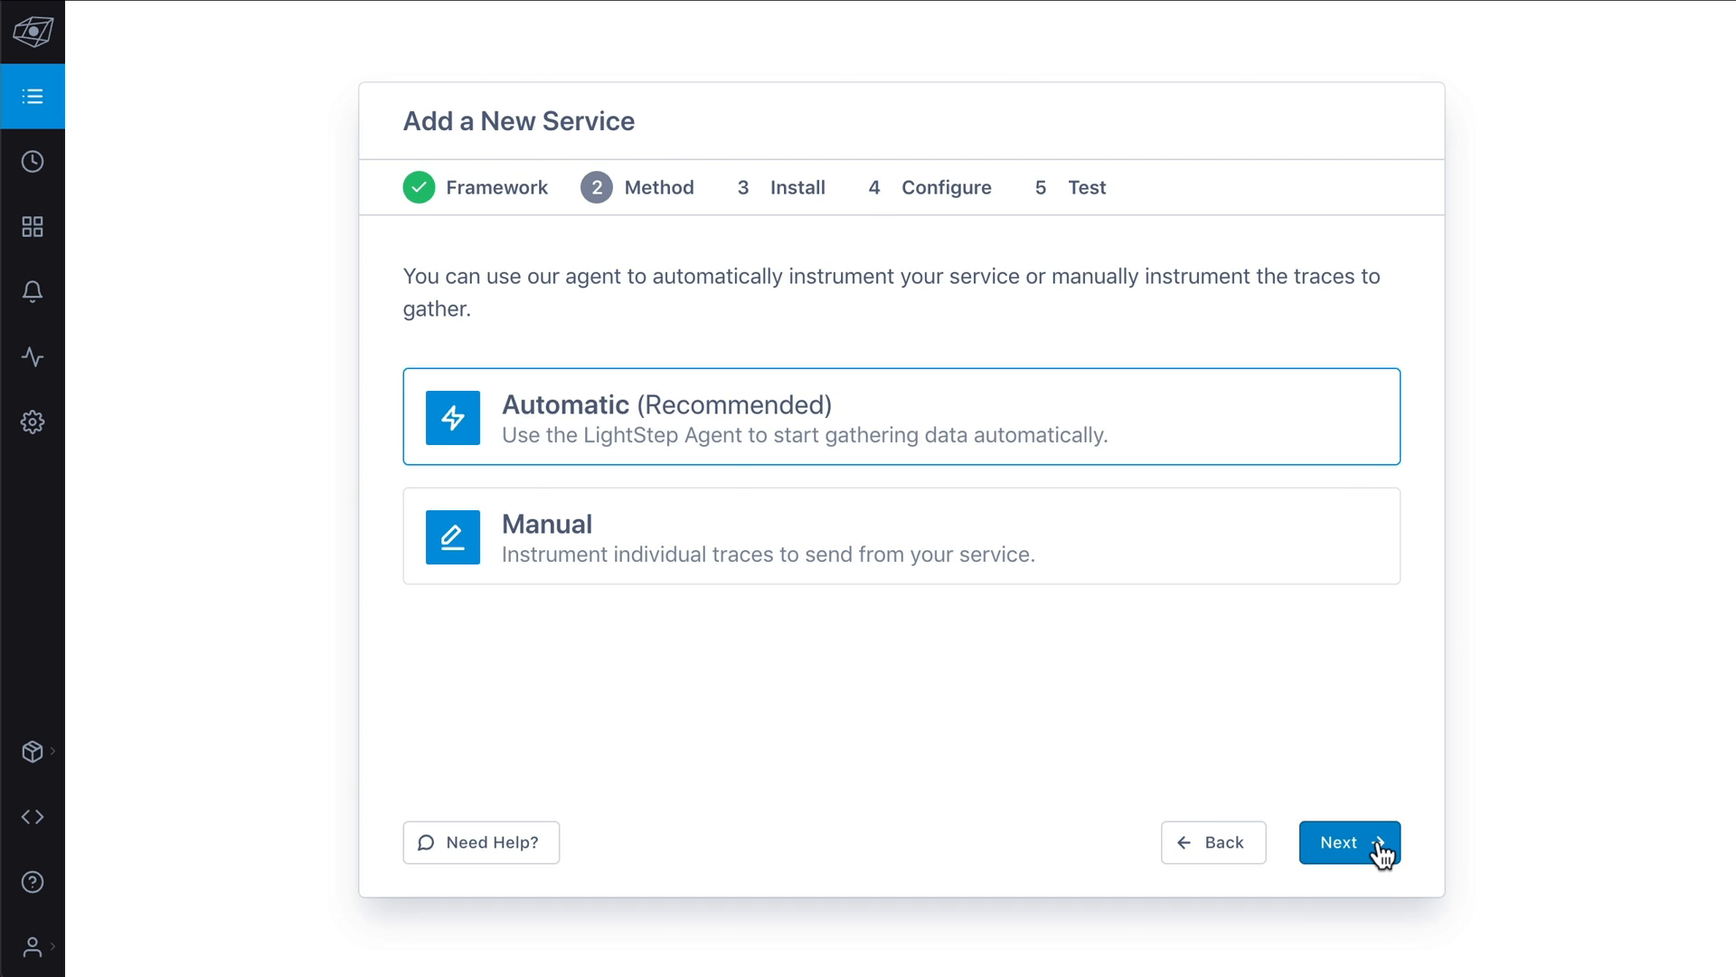
pyautogui.click(1349, 841)
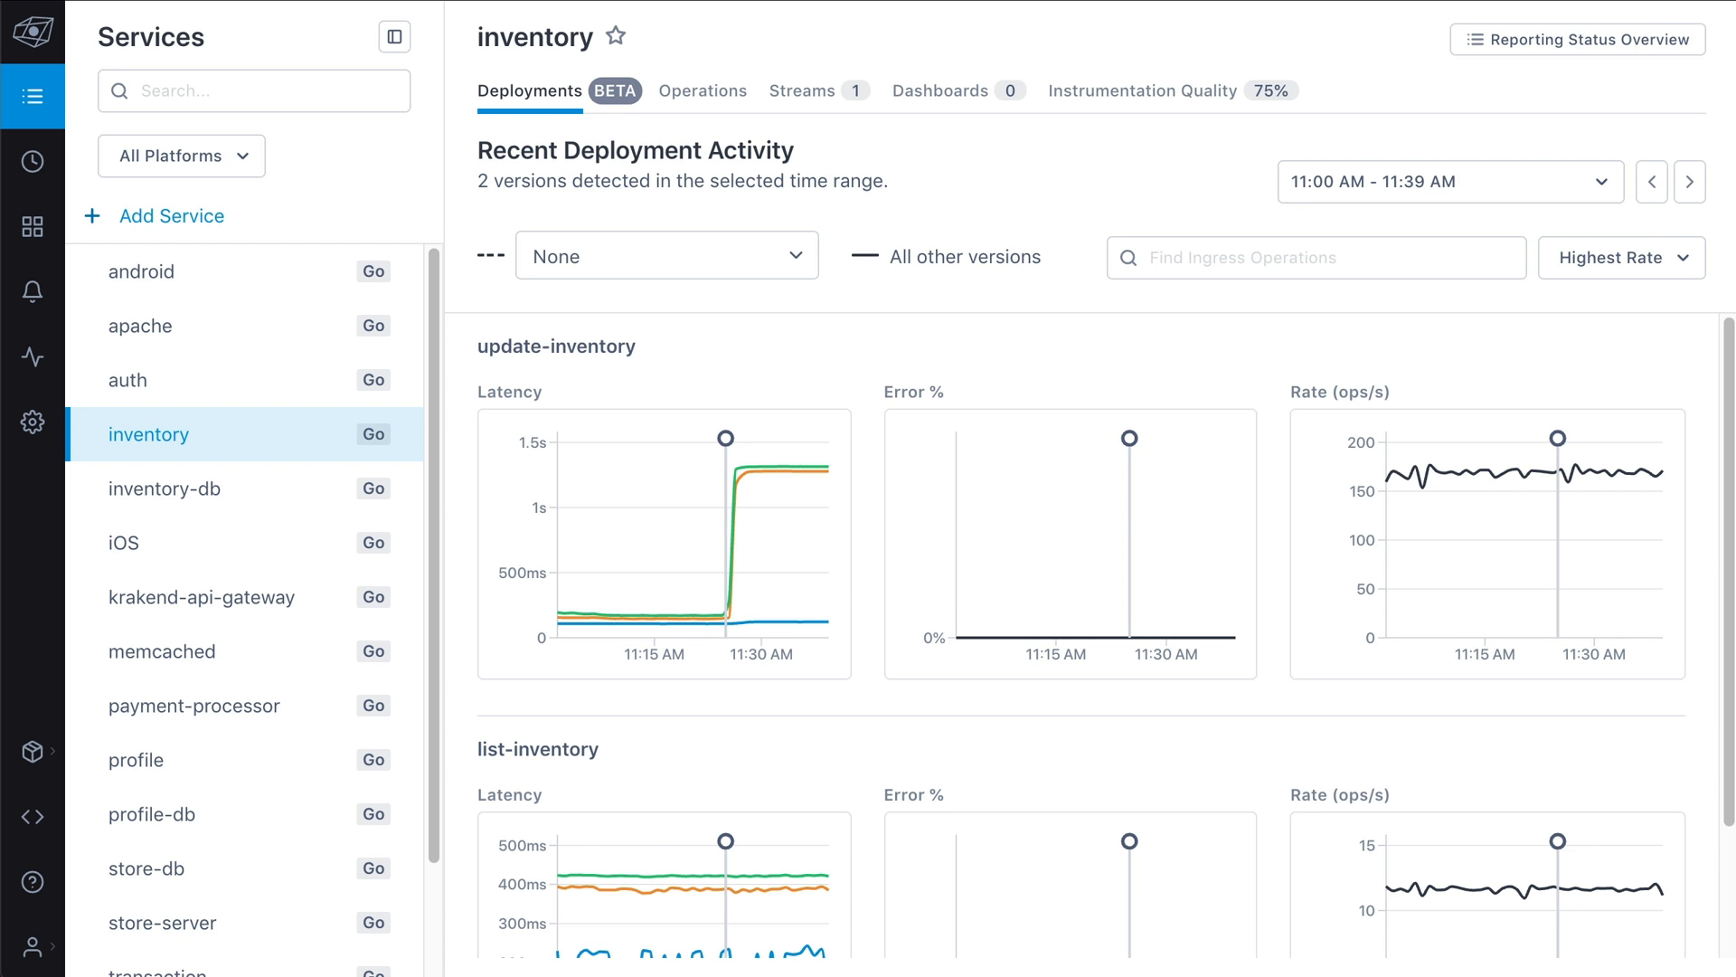
pyautogui.moveTo(819, 417)
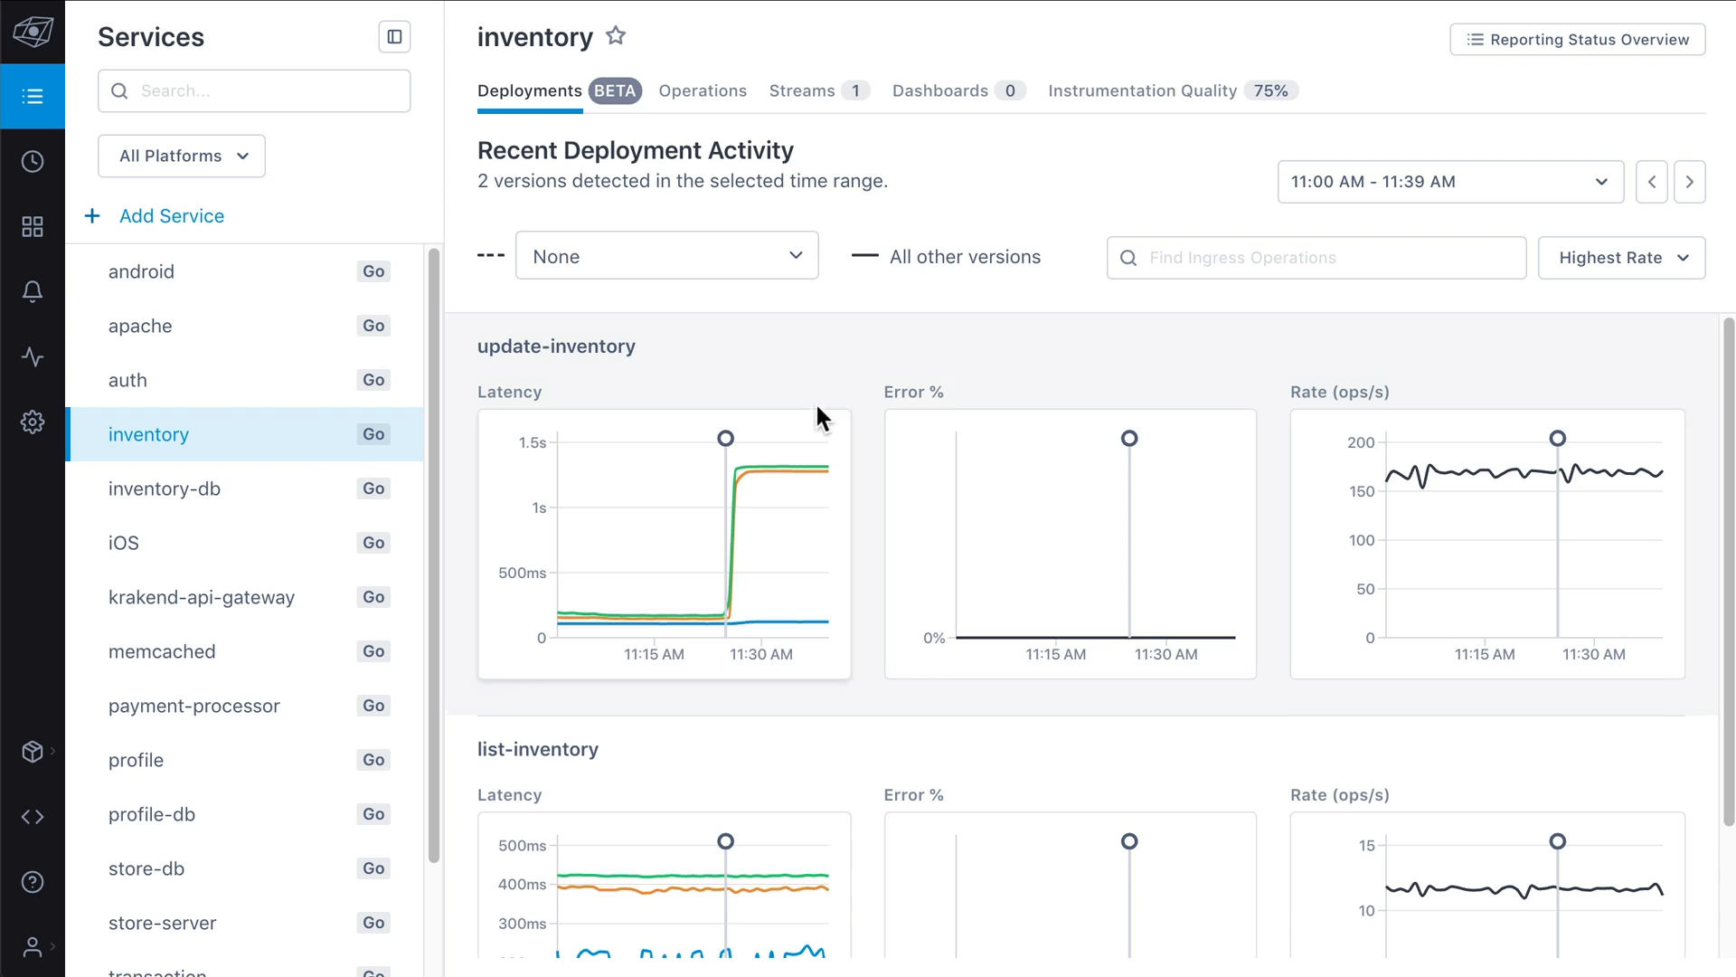
pyautogui.moveTo(796, 474)
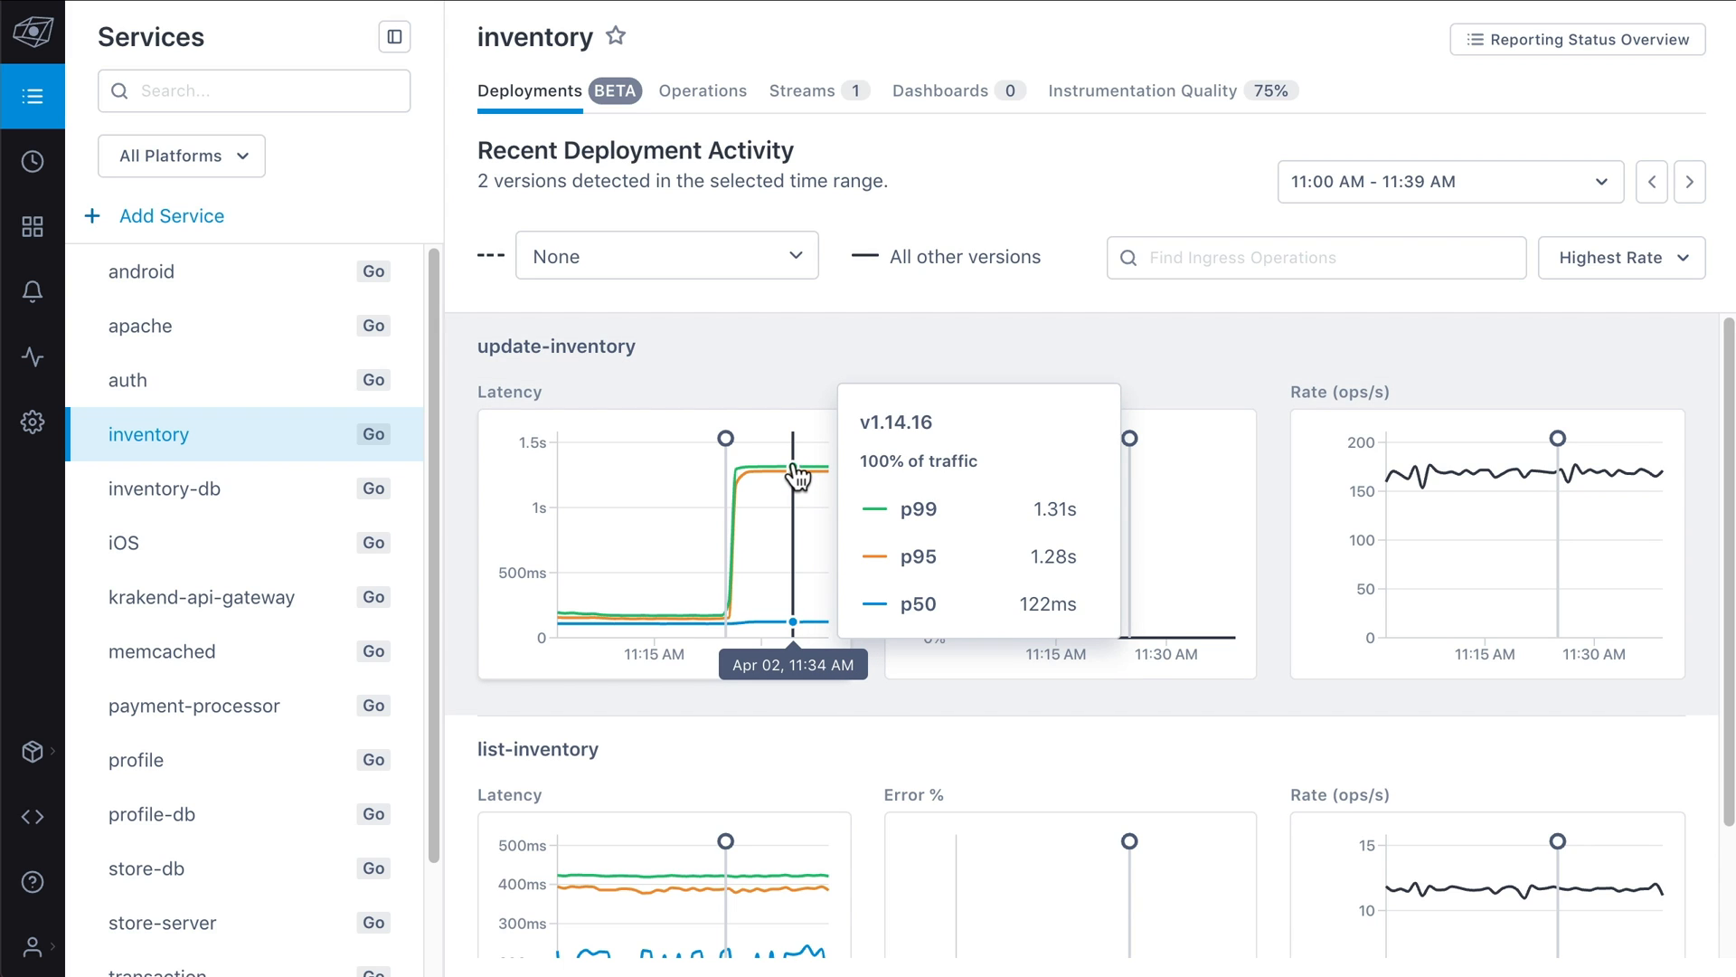
# Analyze the post-deploy update-inventory latency spike against an earlier baseline window
pyautogui.click(796, 474)
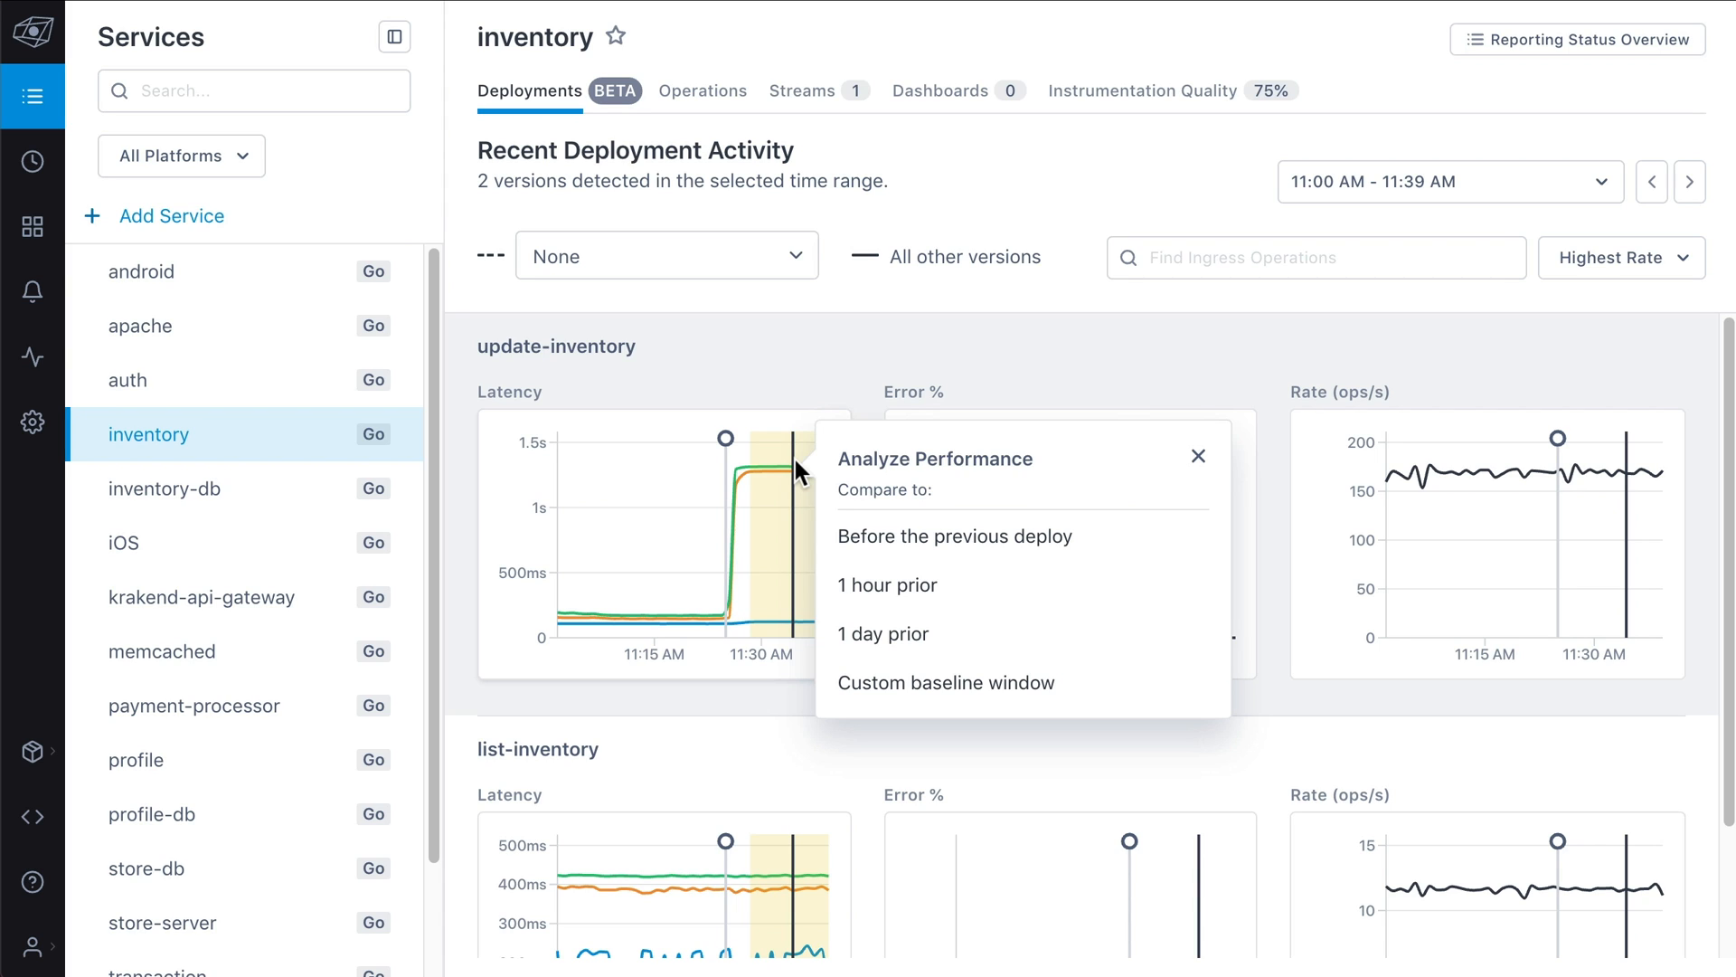
pyautogui.click(955, 535)
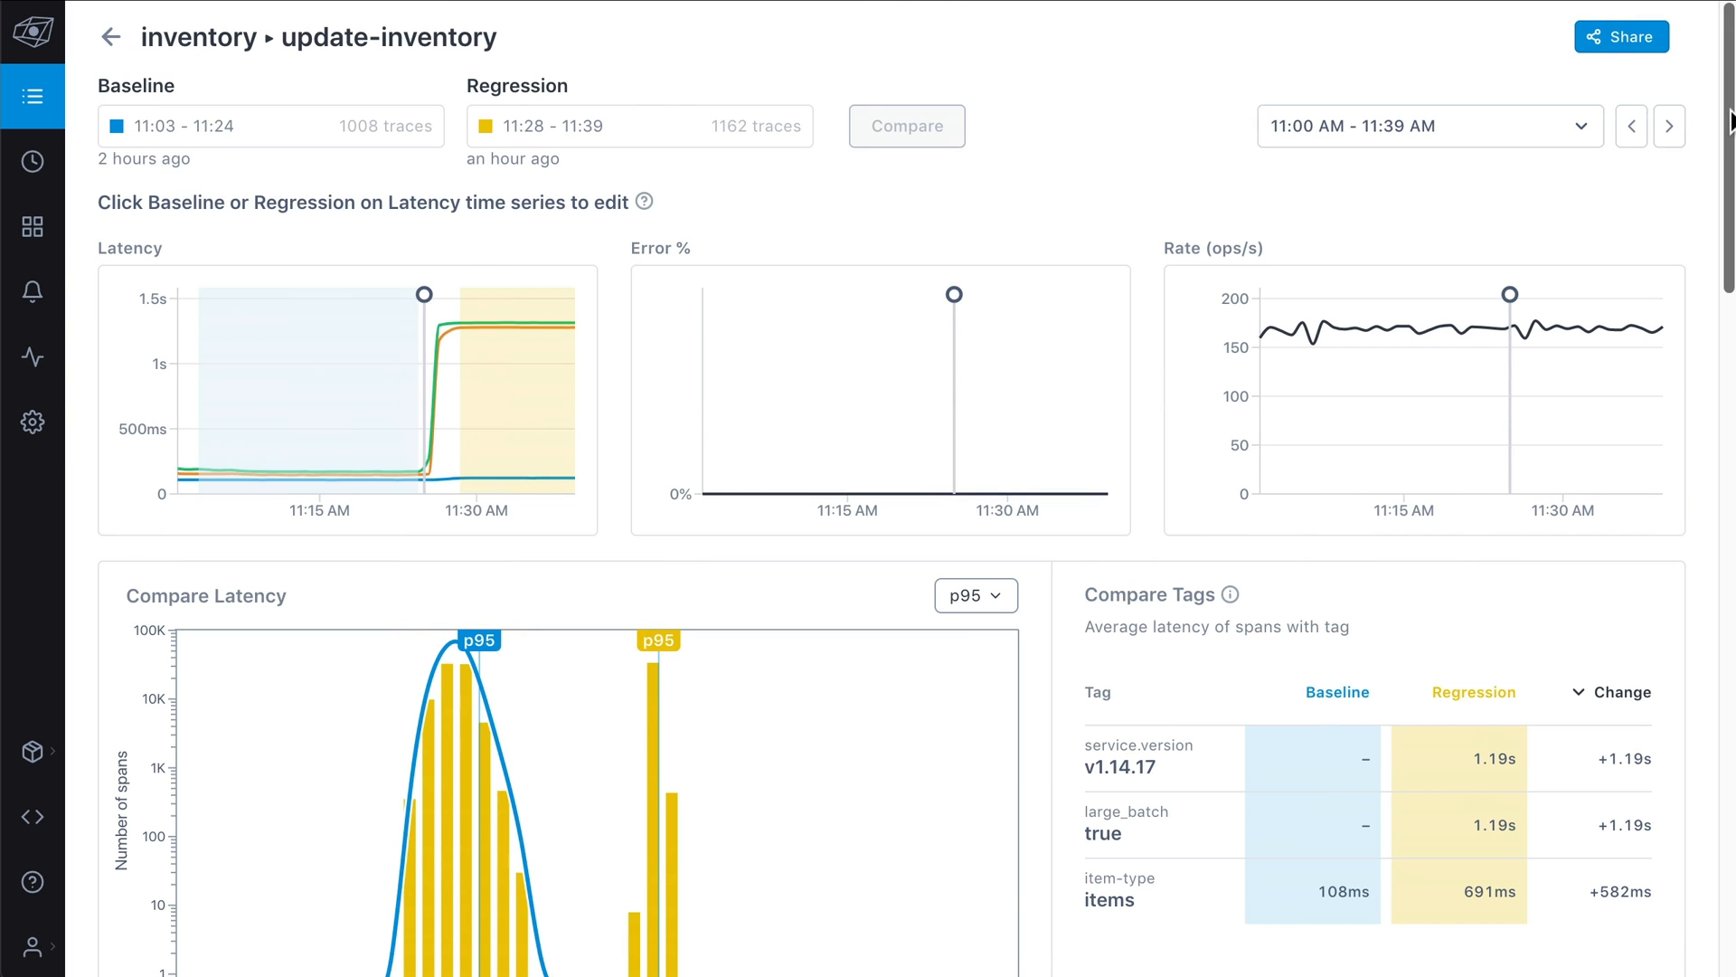
# Review the Compare Latency, Compare Tags and Compare Operations sections of the regression
pyautogui.scroll(-3)
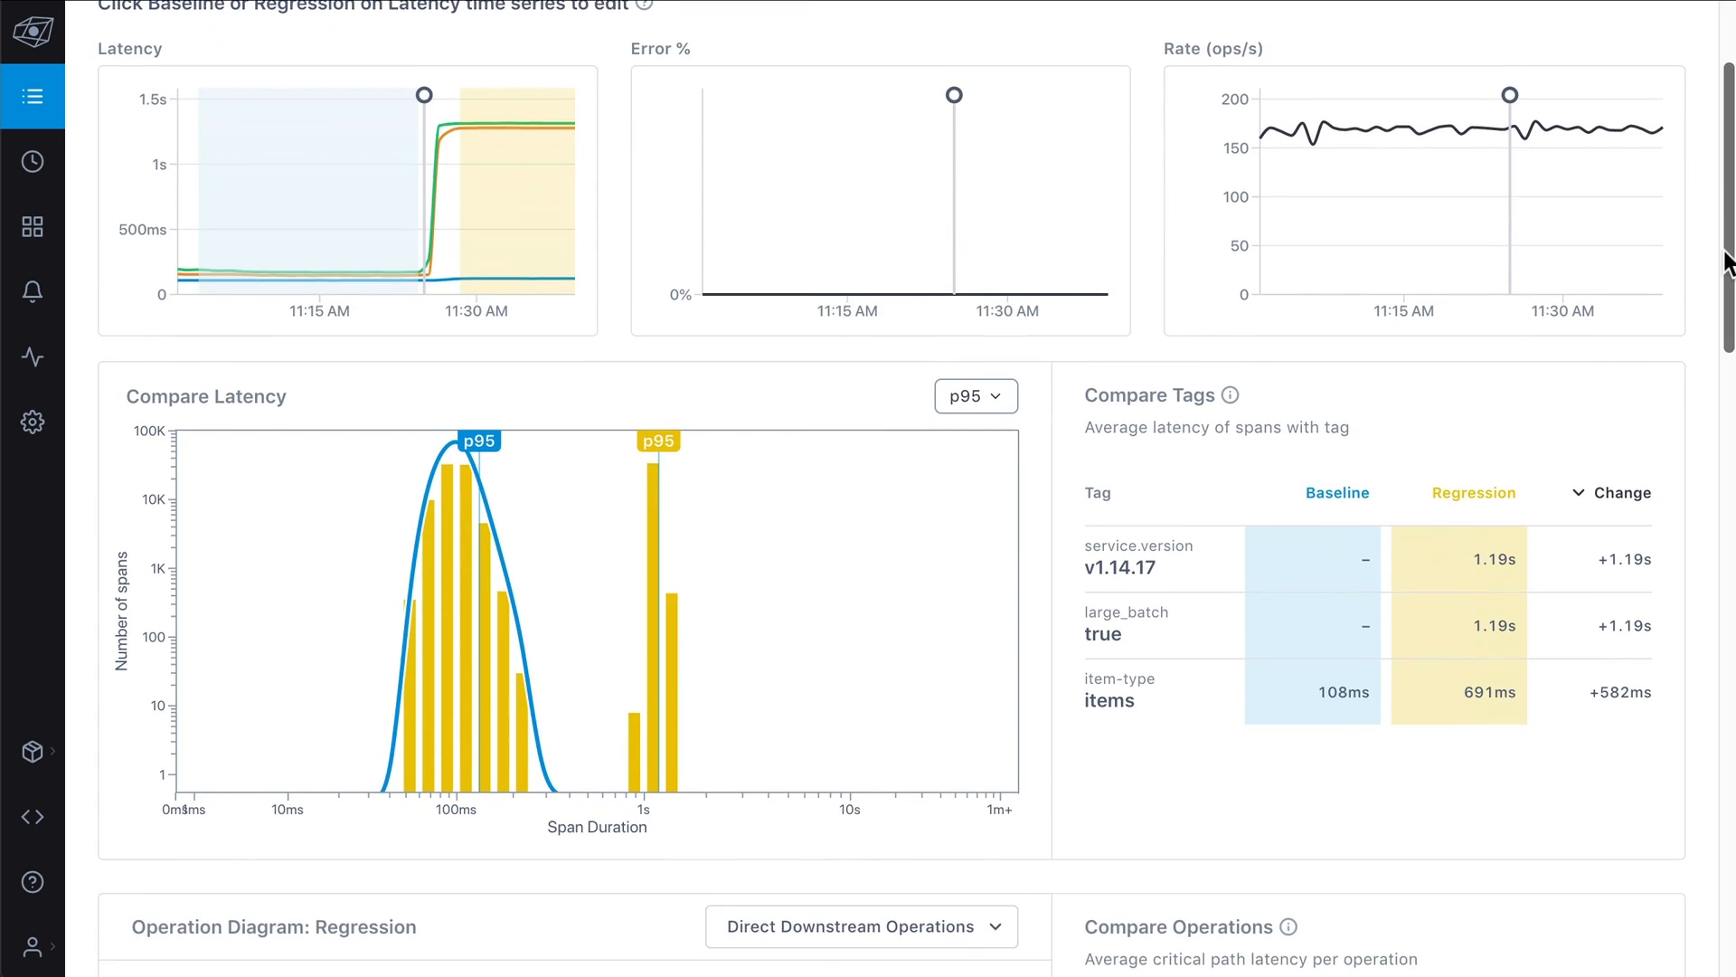
pyautogui.scroll(-3)
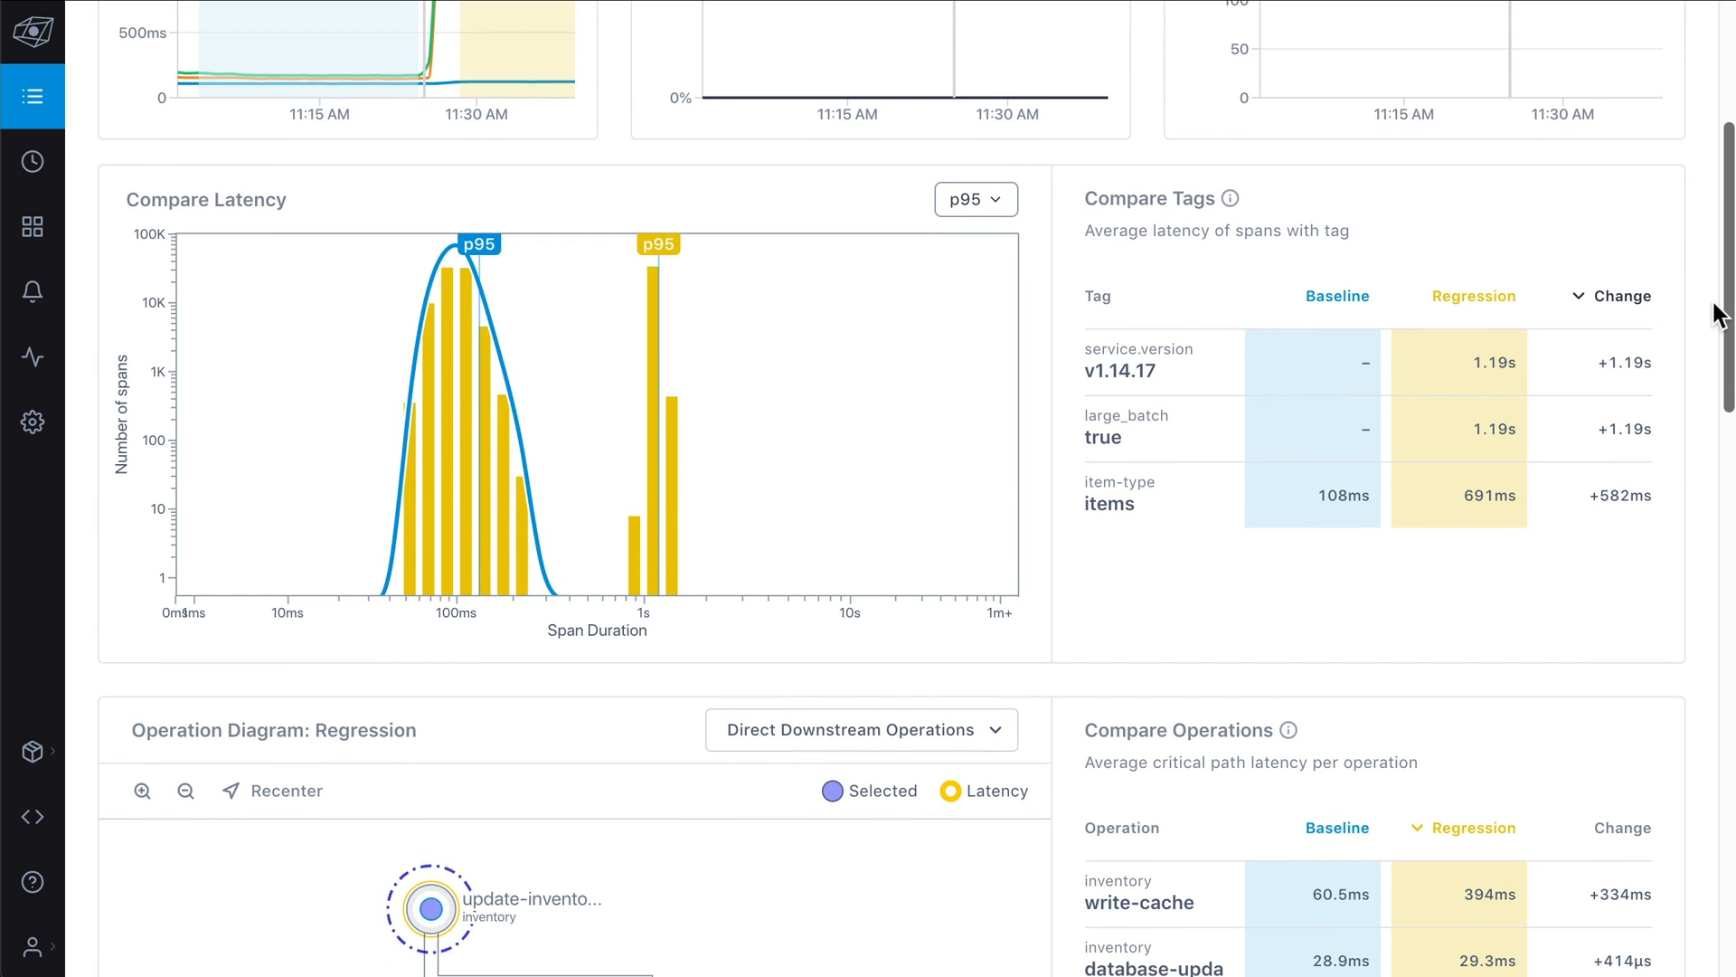
pyautogui.scroll(-3)
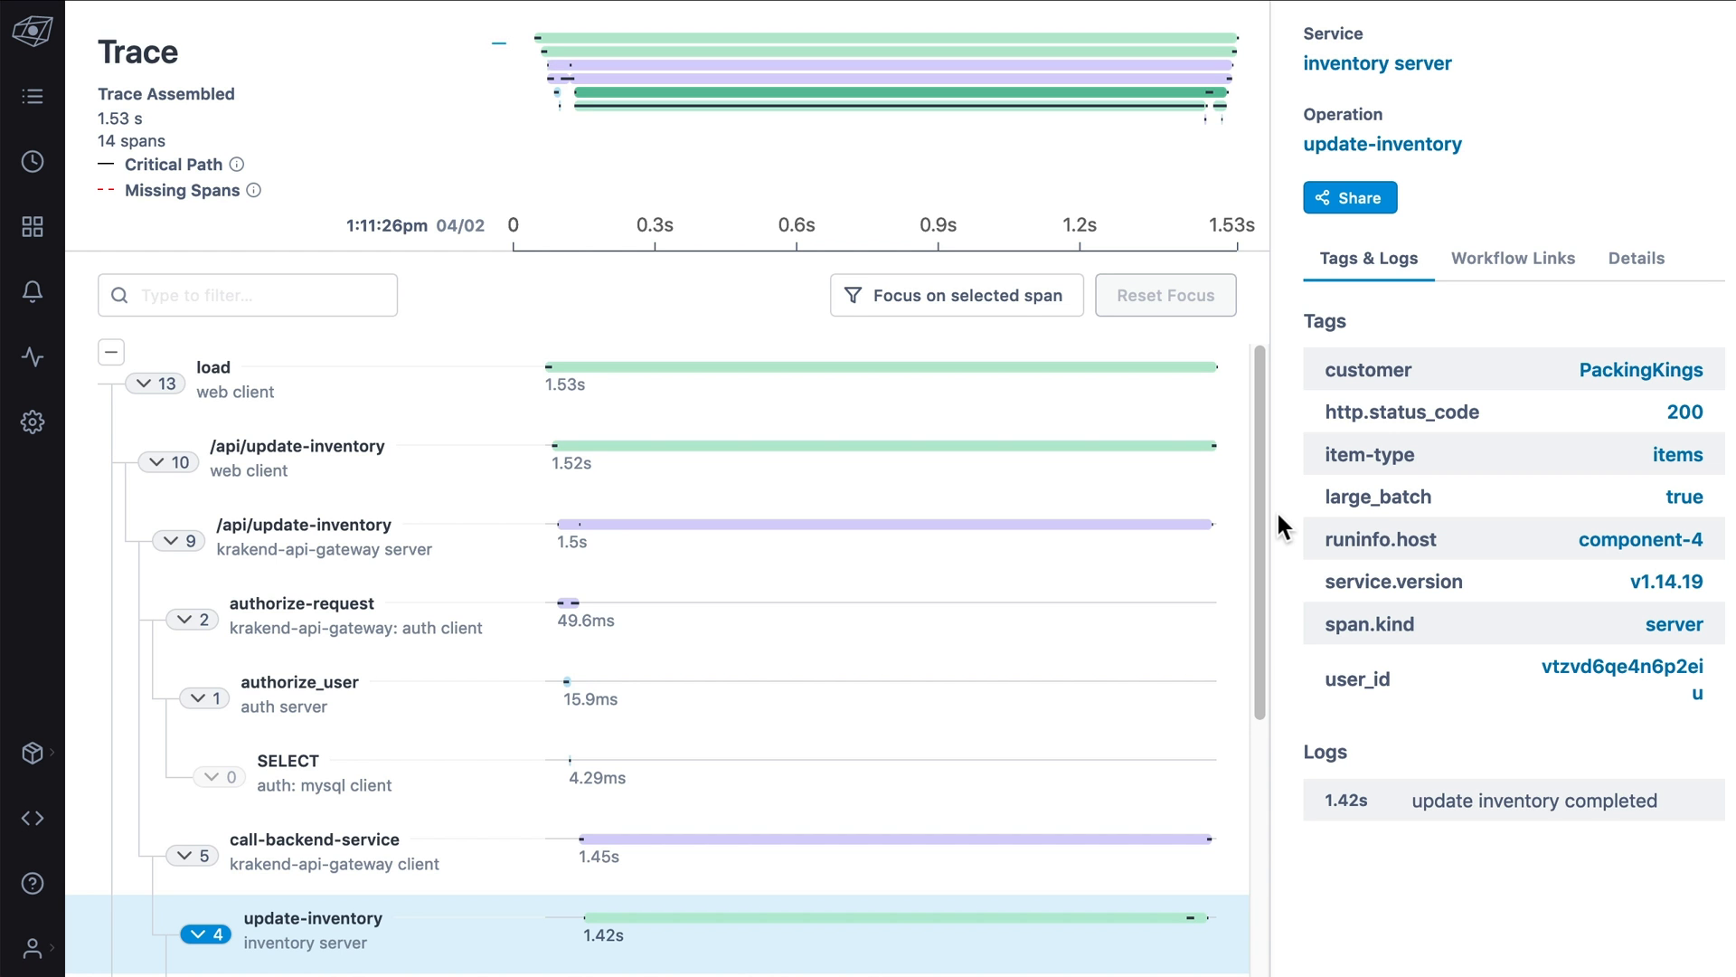
# Inspect the write-cache span's tags, logs and workflow links within the trace
pyautogui.scroll(-3)
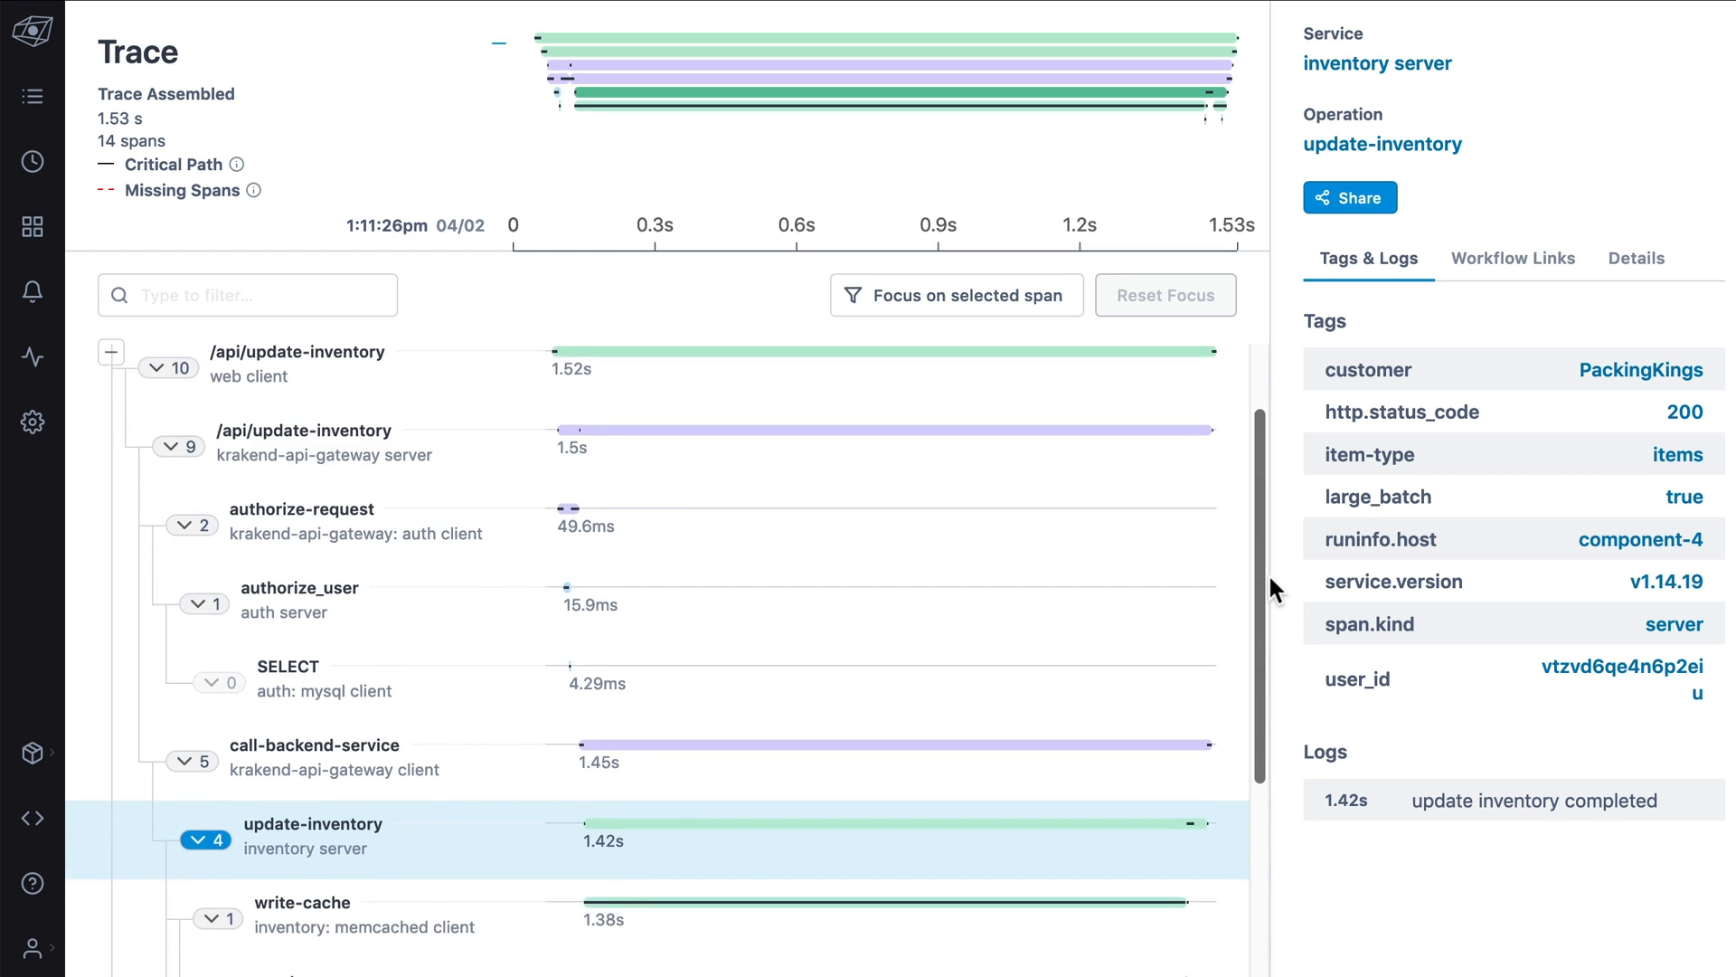
pyautogui.scroll(-3)
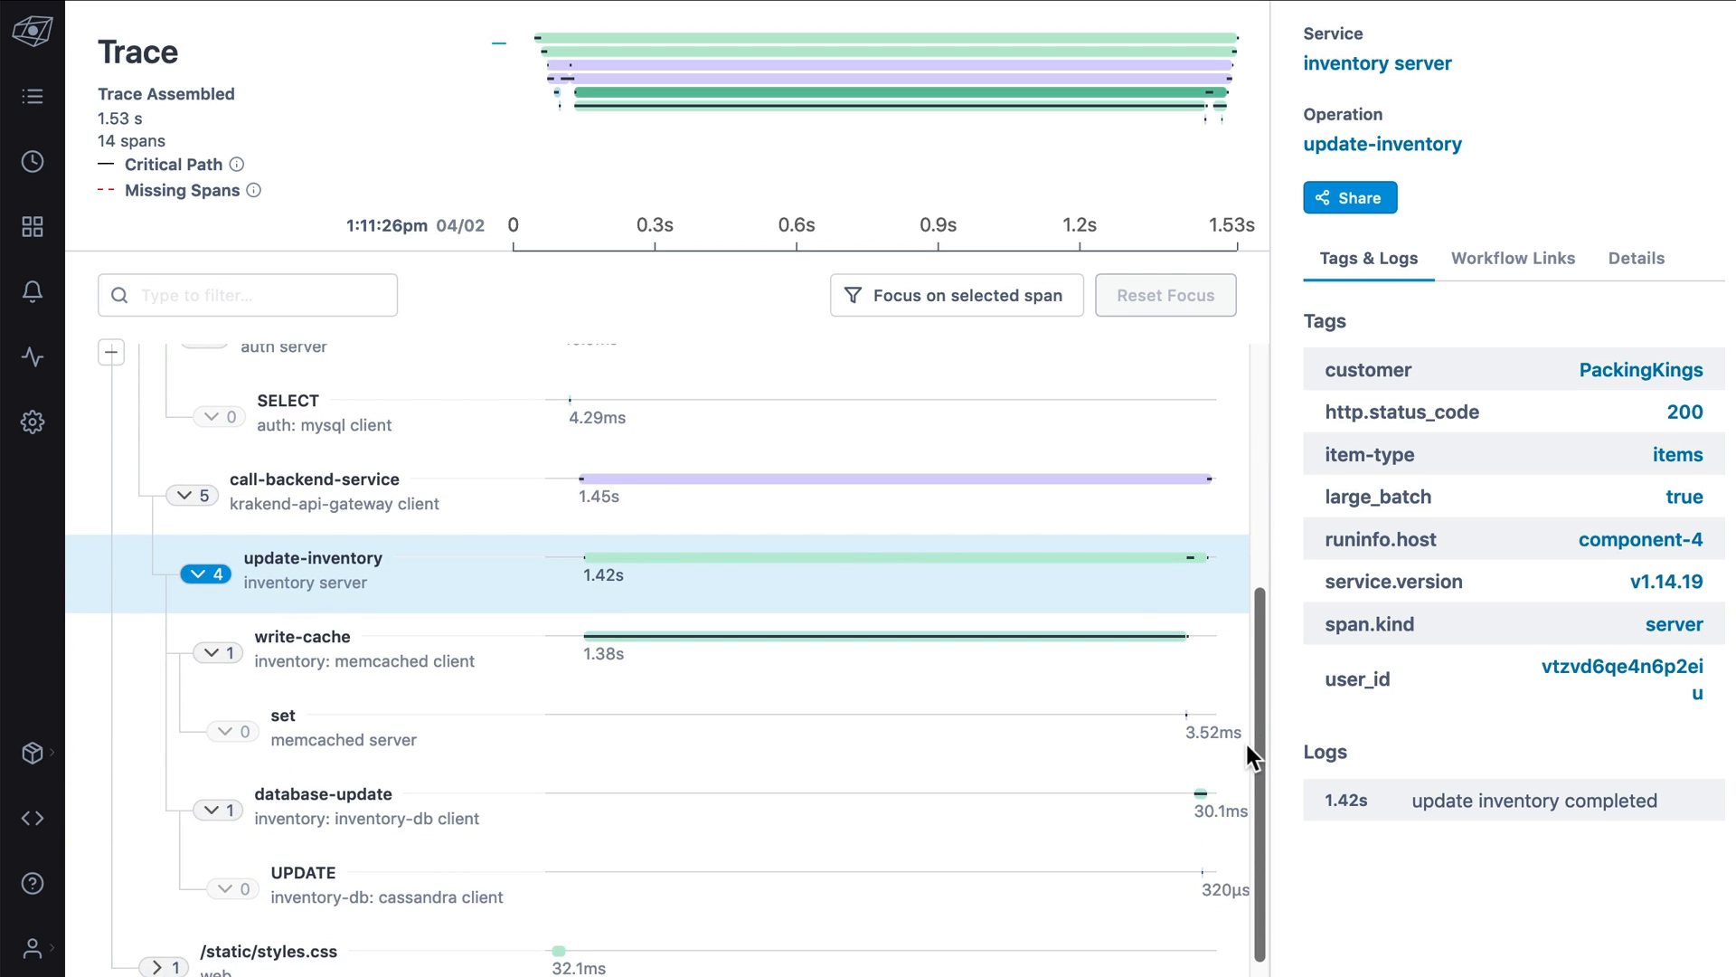
pyautogui.moveTo(1229, 673)
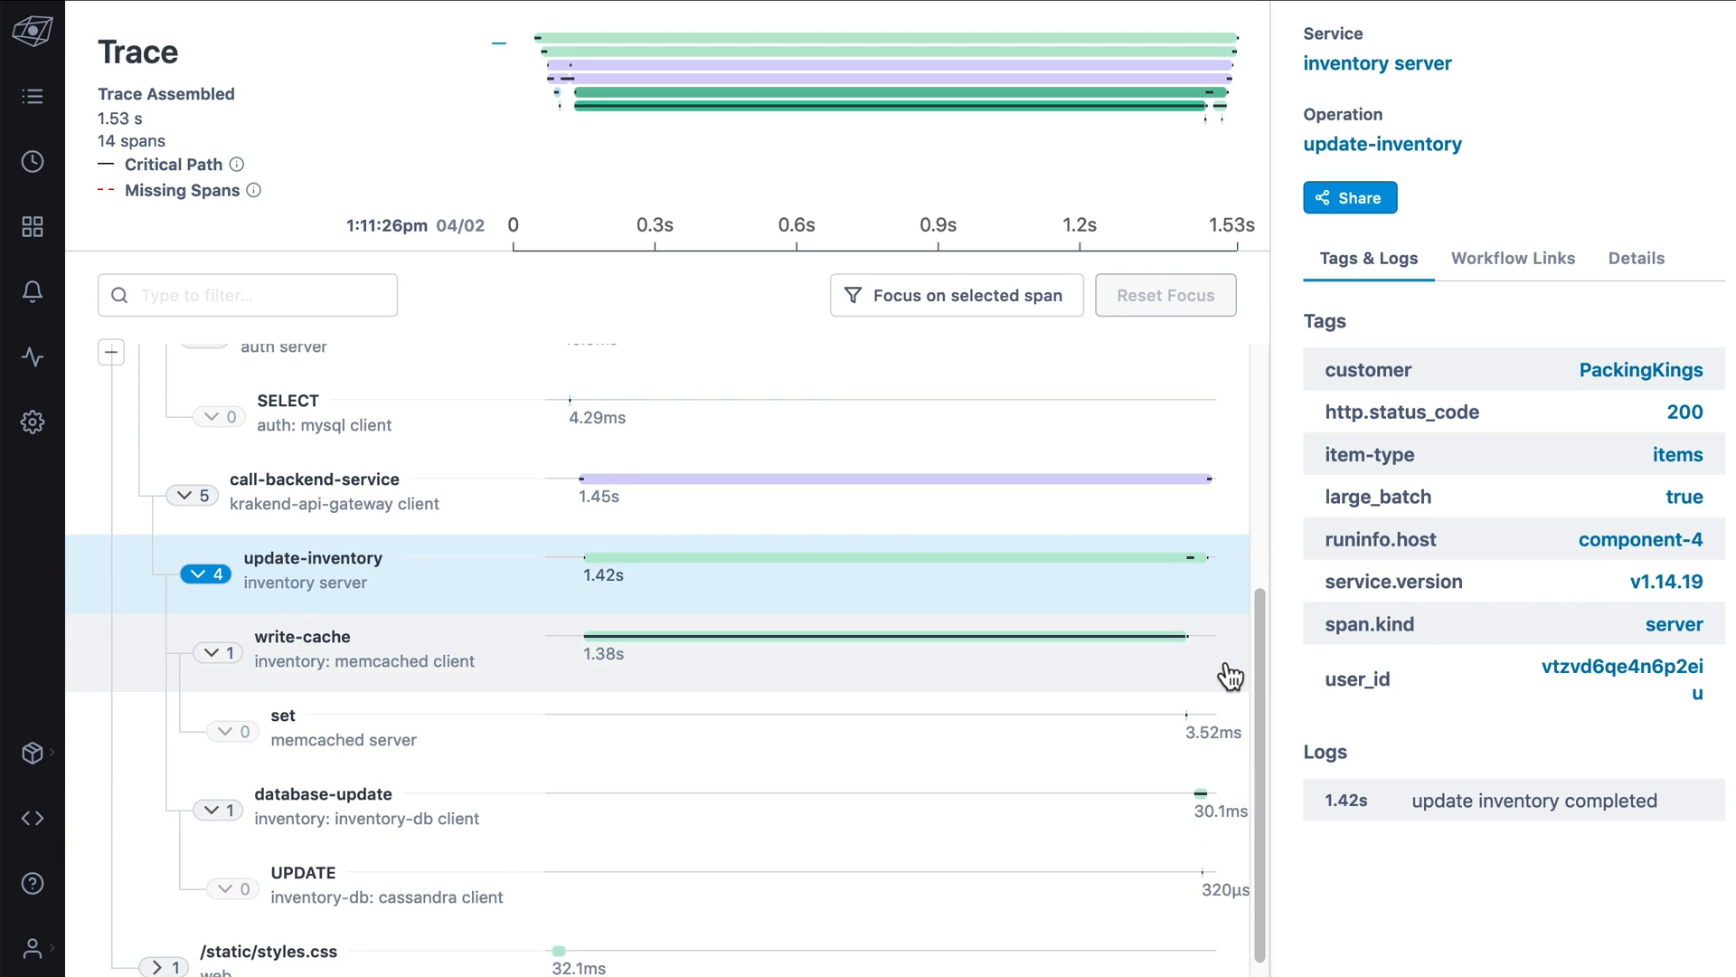
pyautogui.click(302, 647)
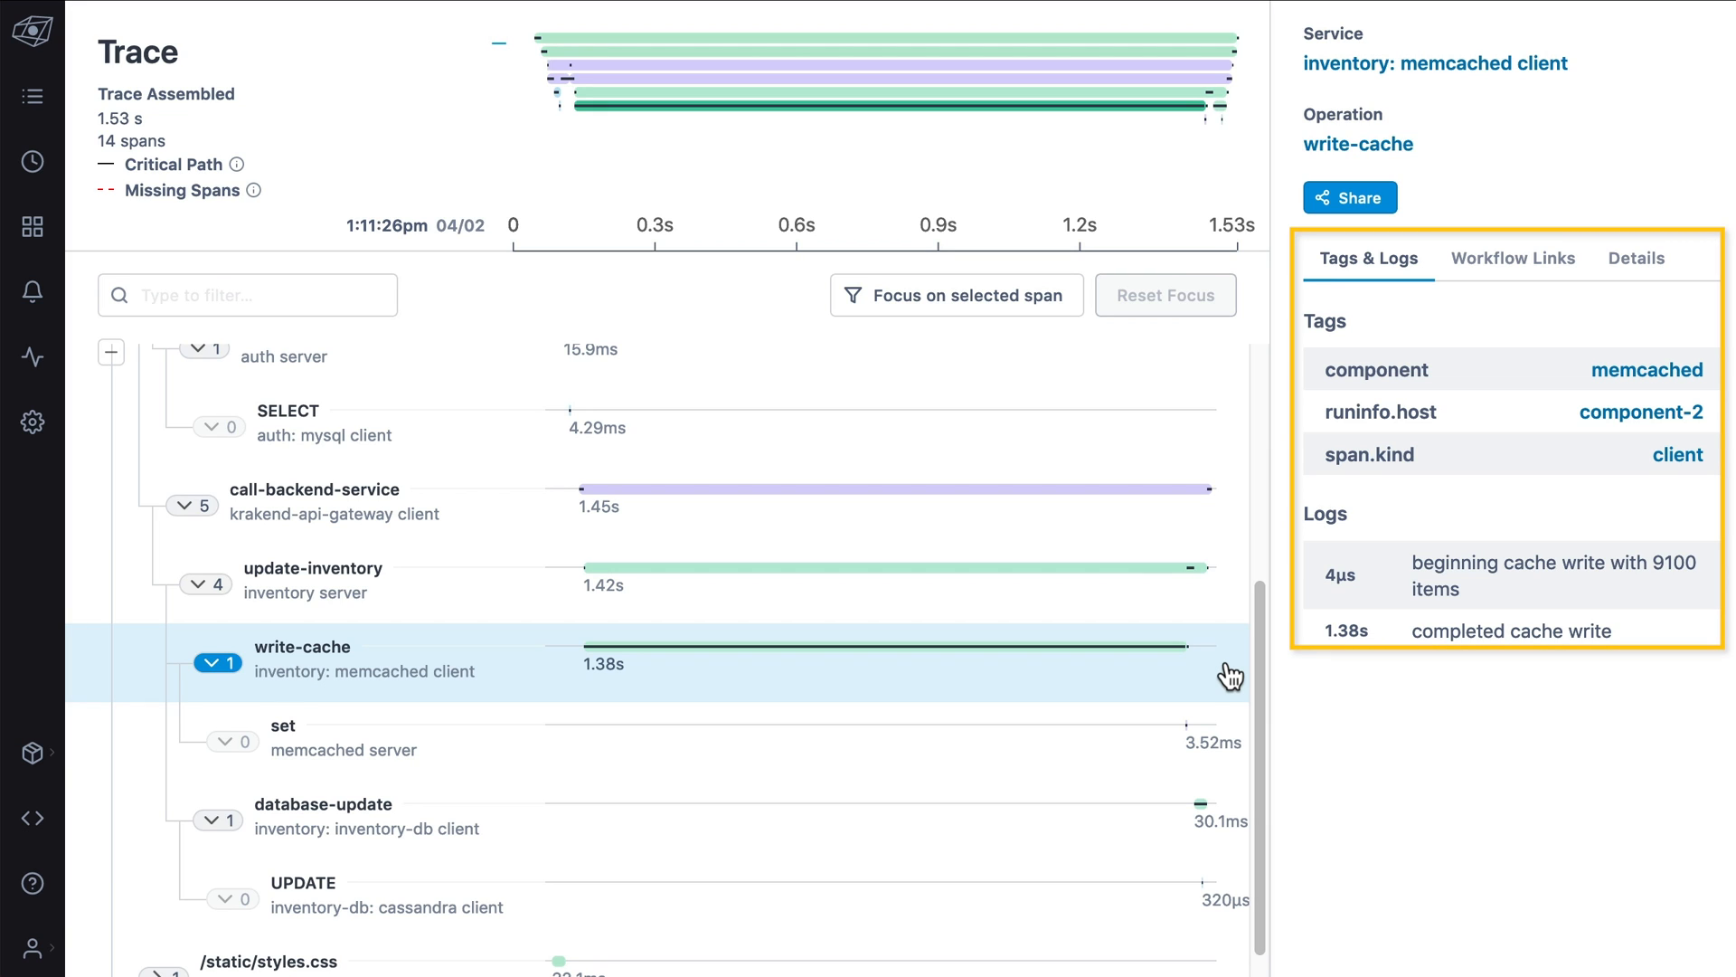
pyautogui.moveTo(1272, 600)
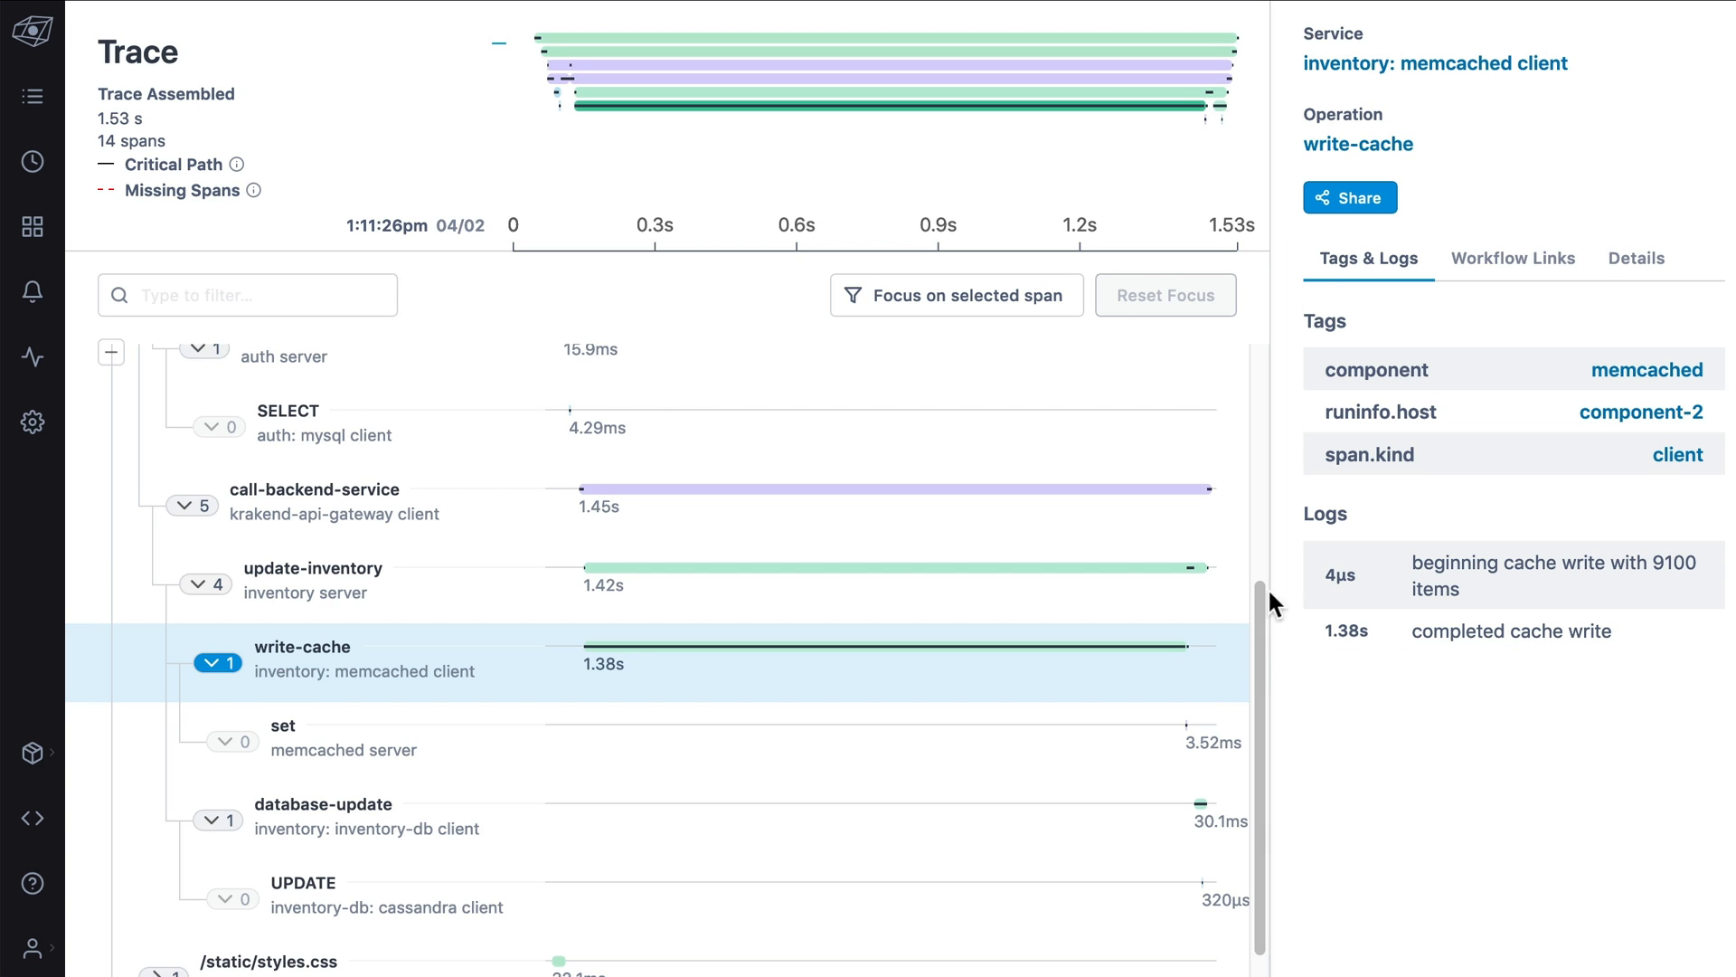
pyautogui.click(1512, 259)
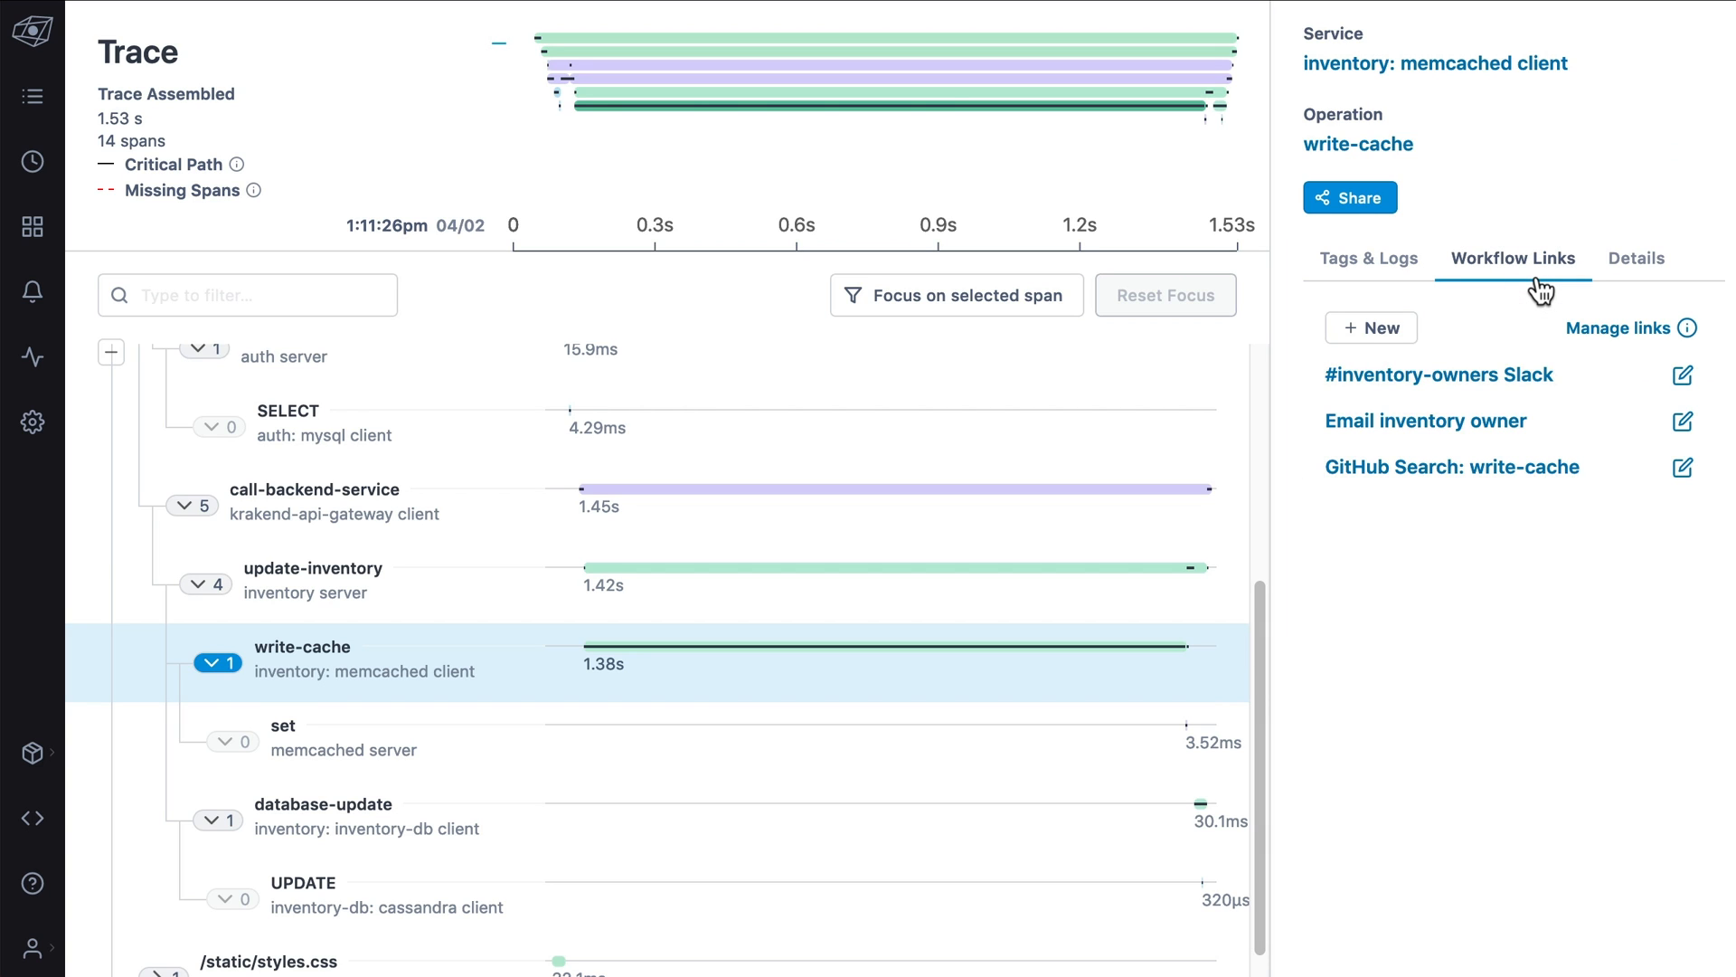
pyautogui.moveTo(1541, 290)
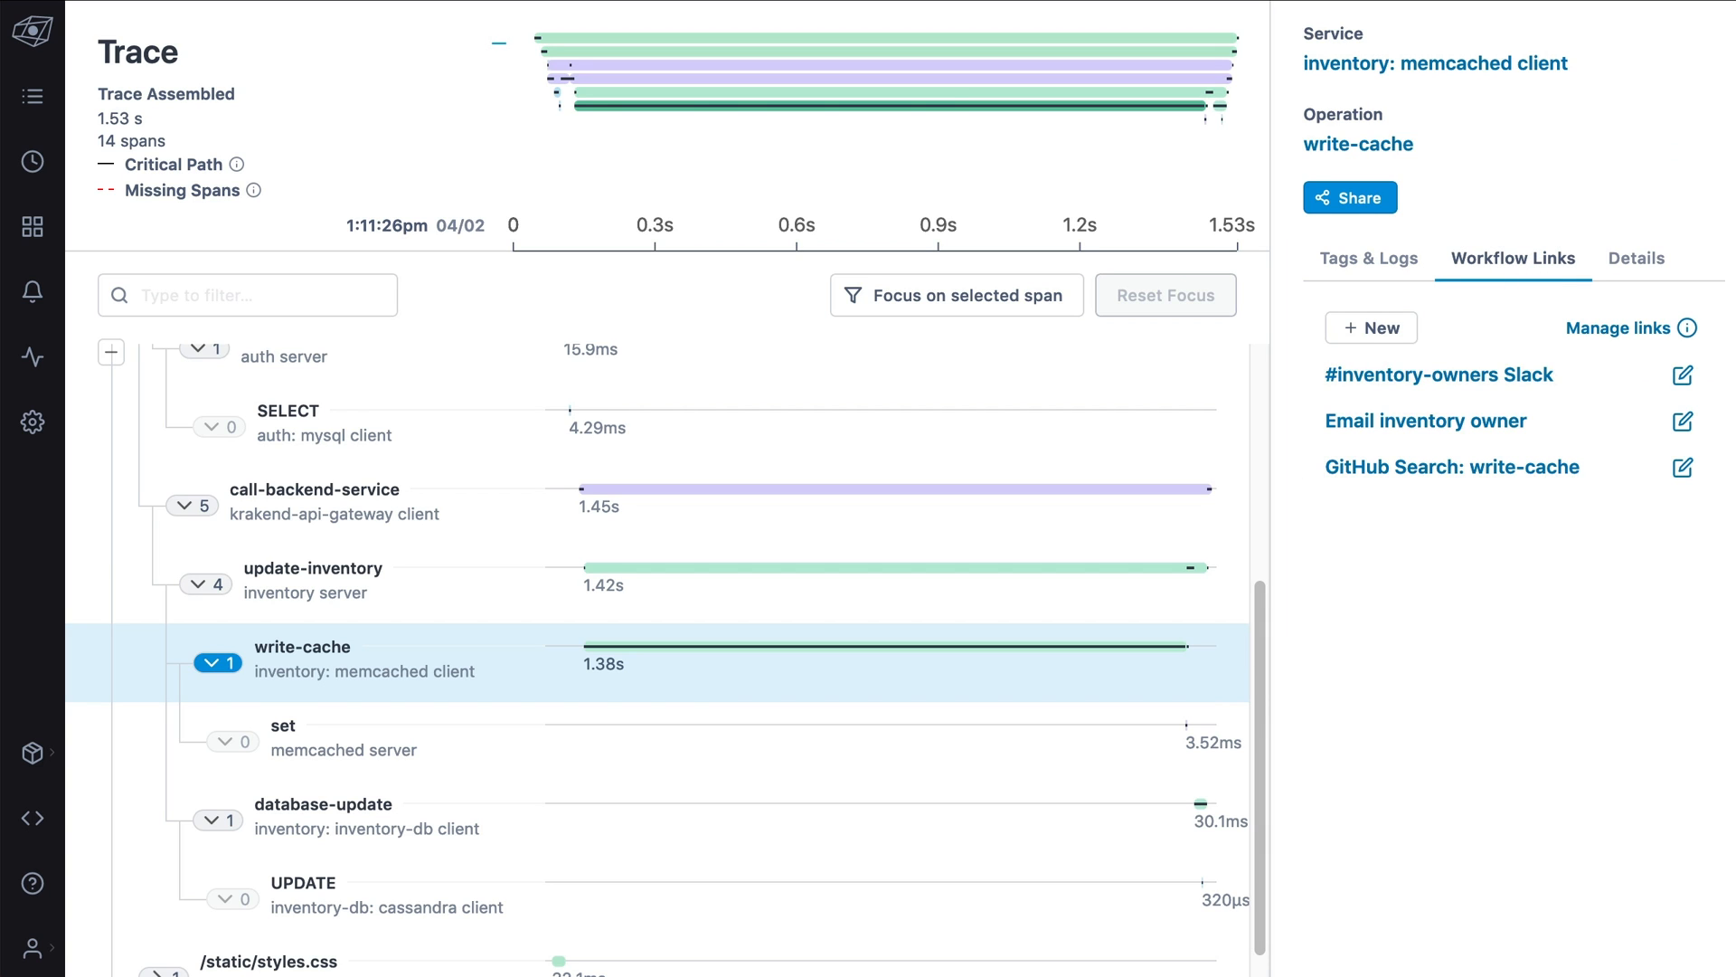
pyautogui.click(33, 96)
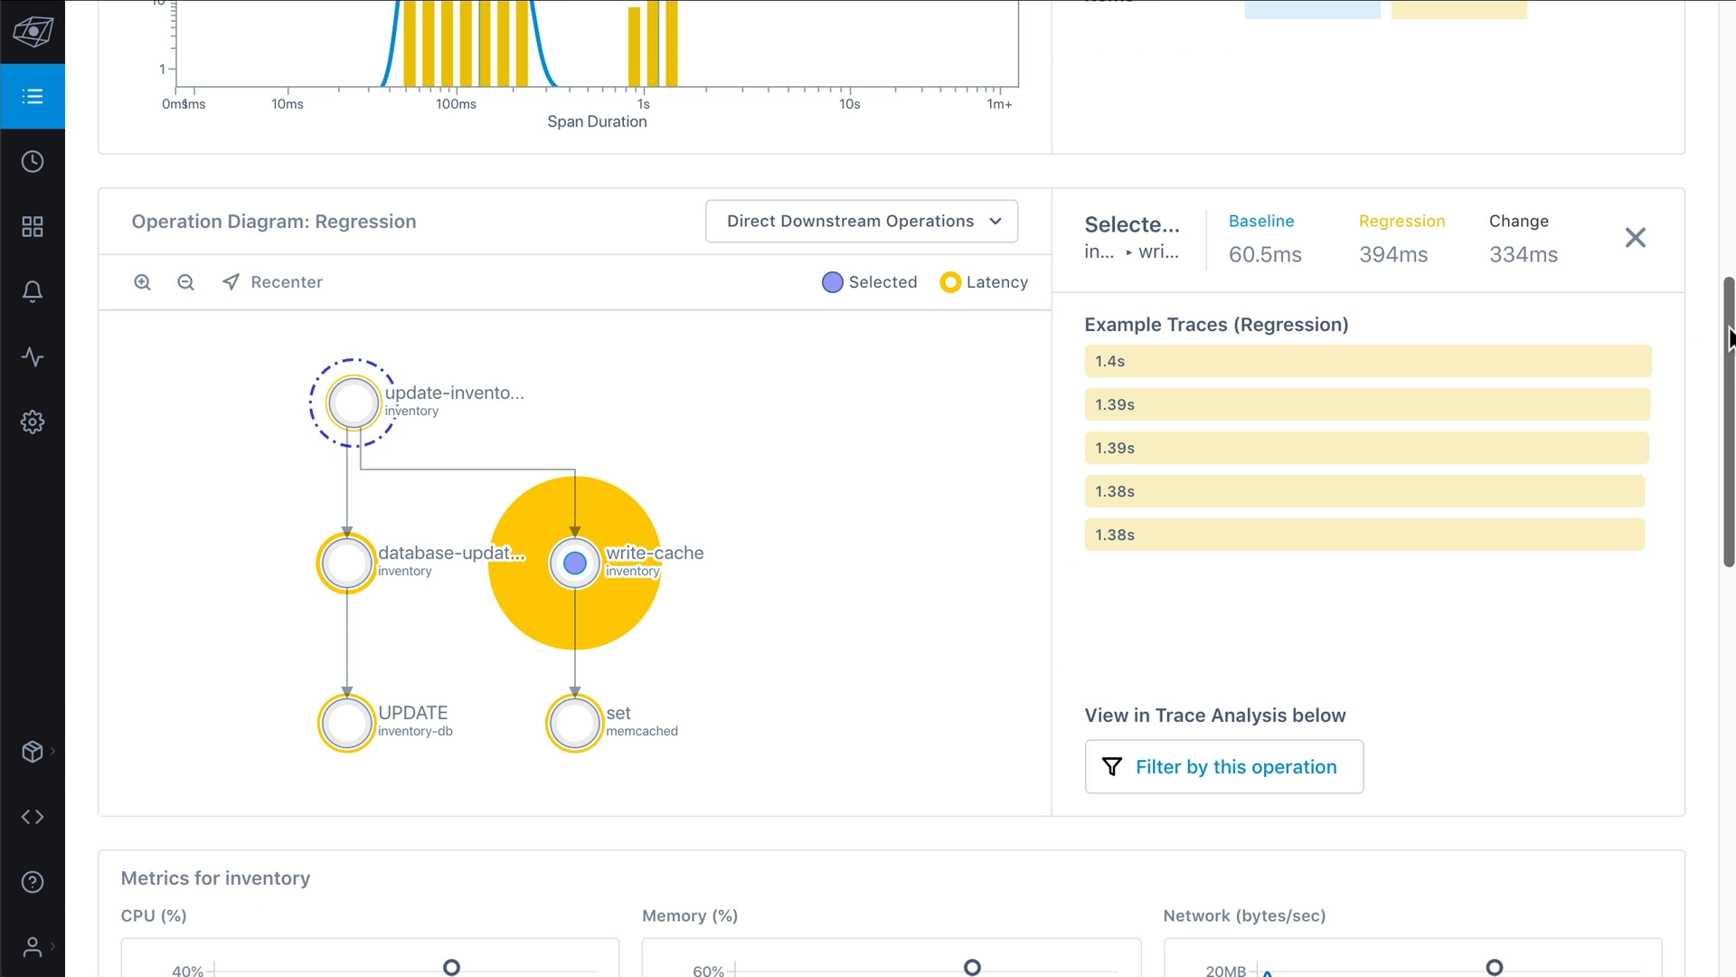
# Scroll past the inventory metrics to the Trace Analysis list of update-inventory spans
pyautogui.scroll(-3)
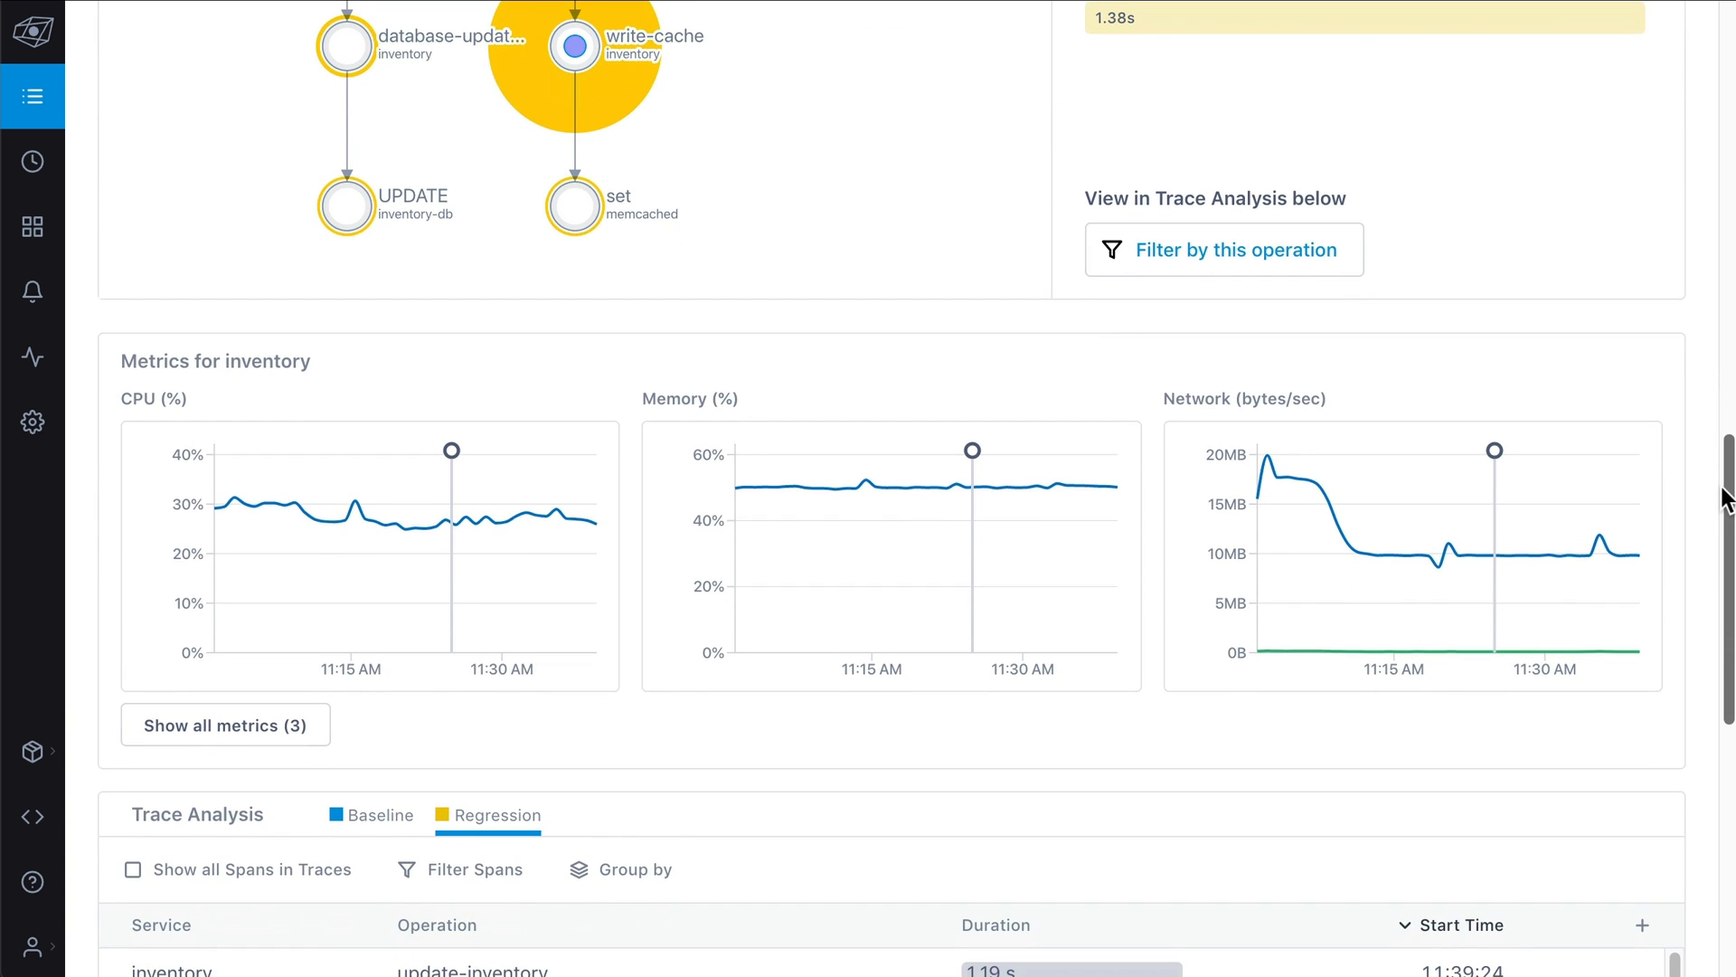
pyautogui.scroll(-3)
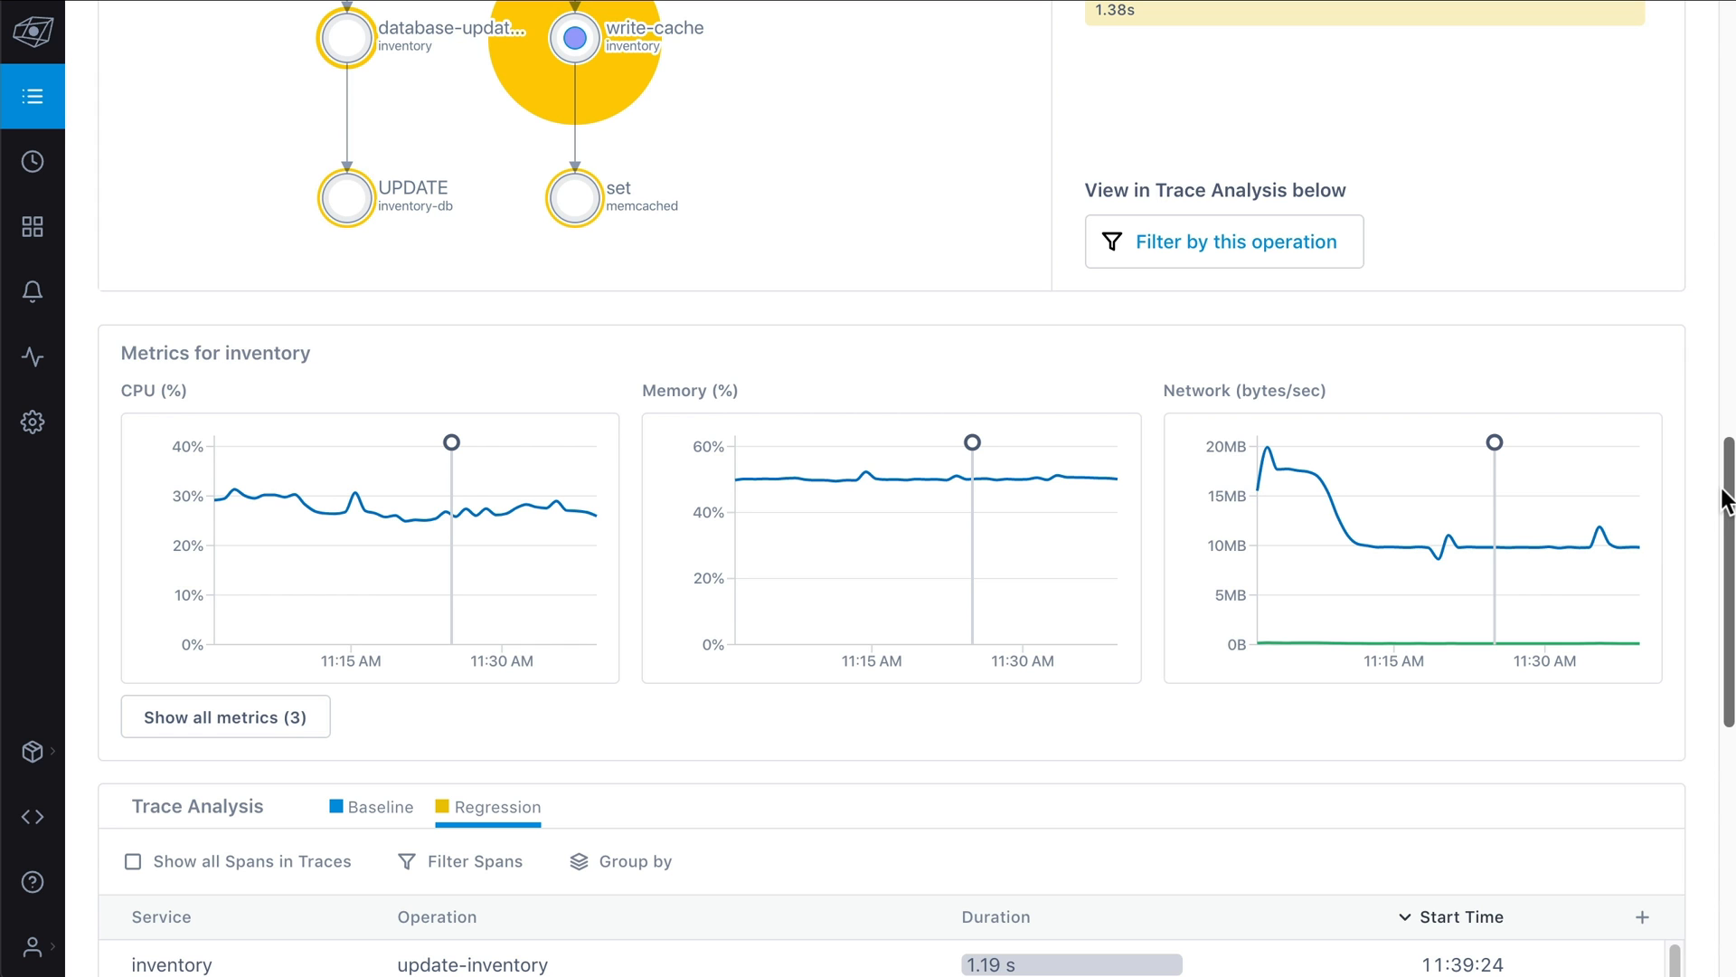
pyautogui.scroll(-3)
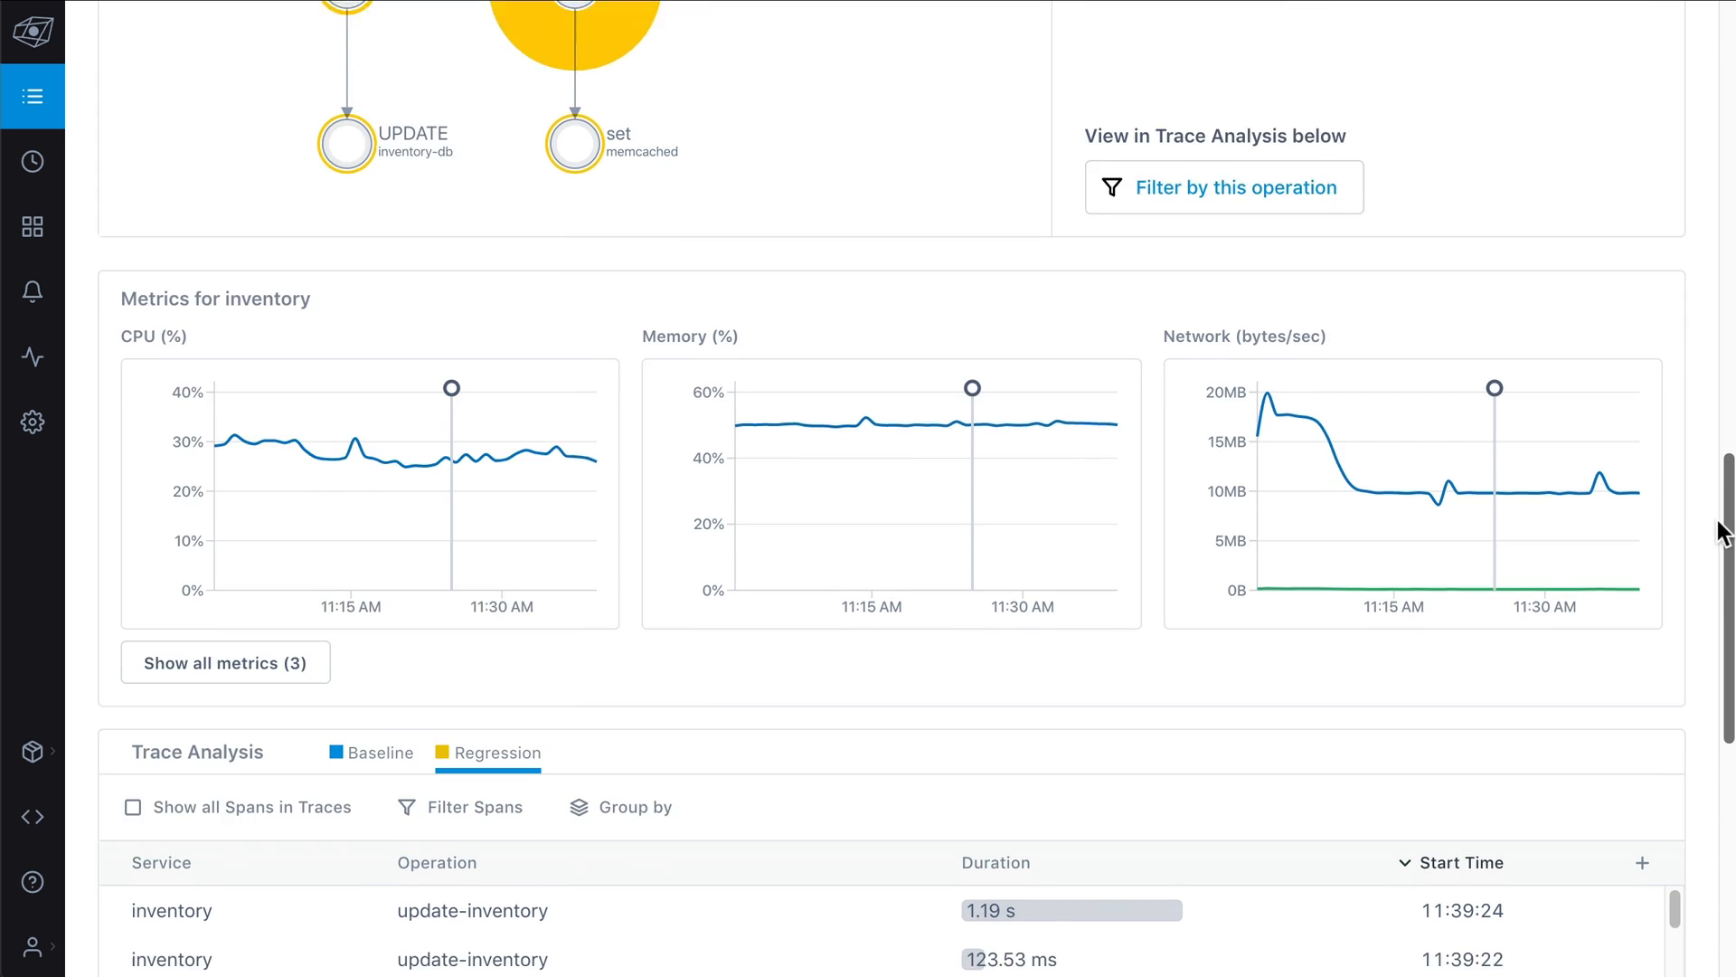
pyautogui.scroll(-3)
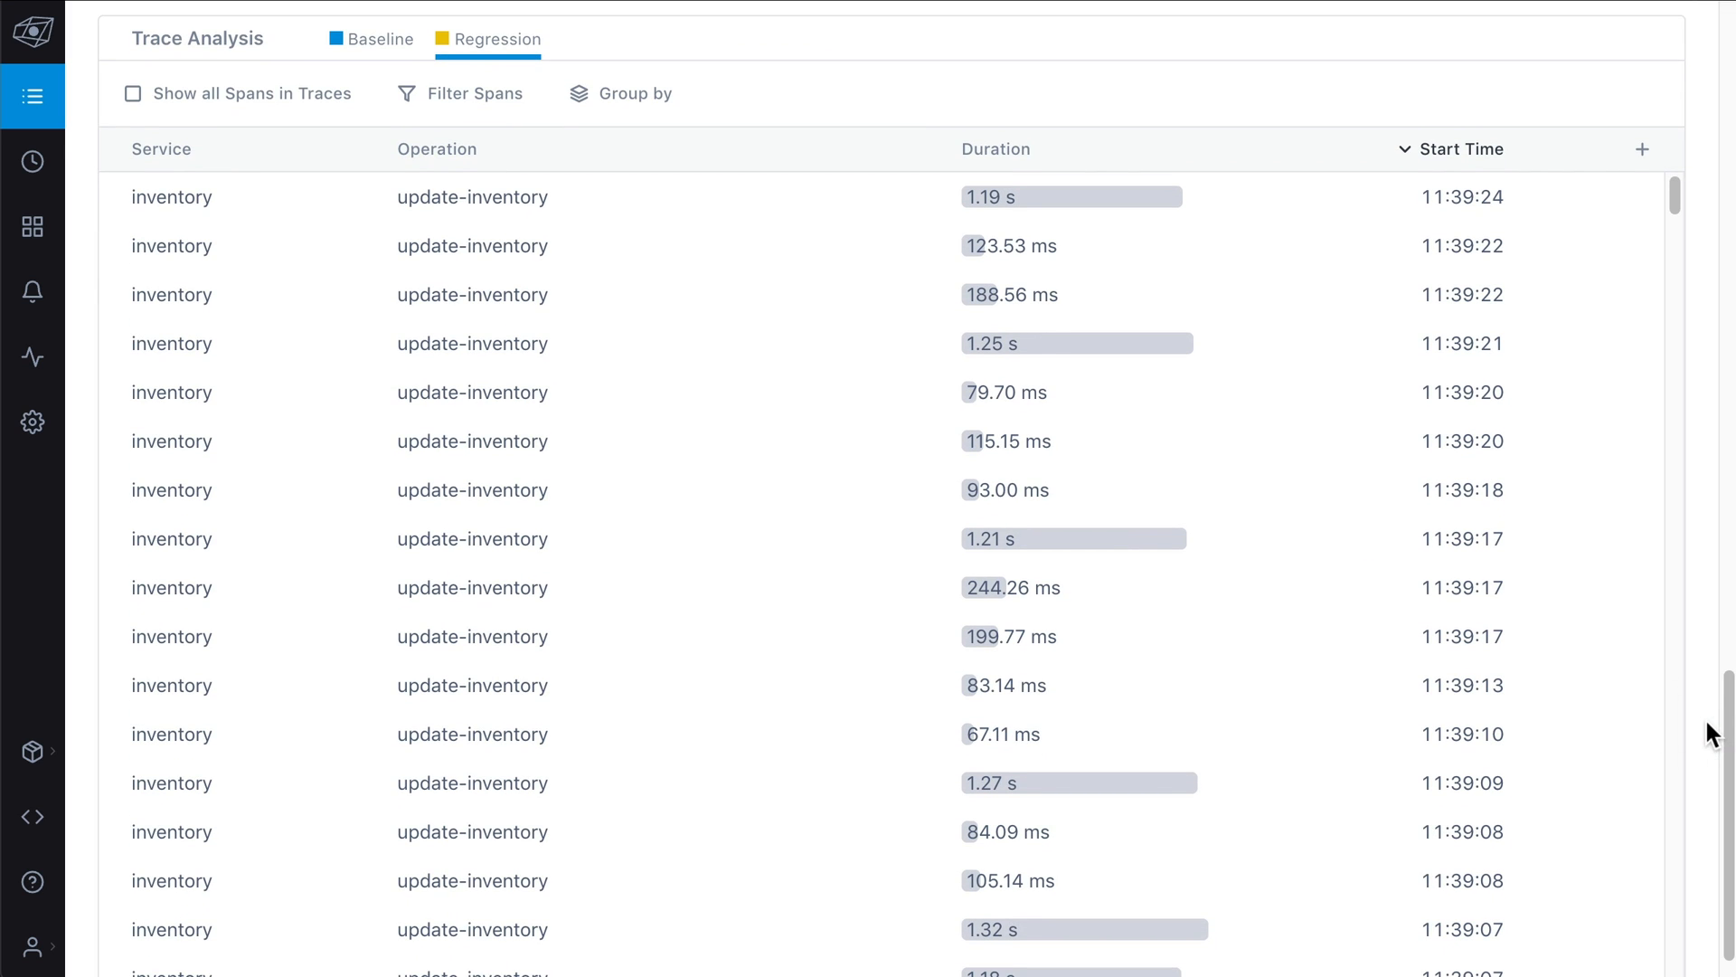
# Review span filter and grouping options, then move to store-server's deployments
pyautogui.click(474, 92)
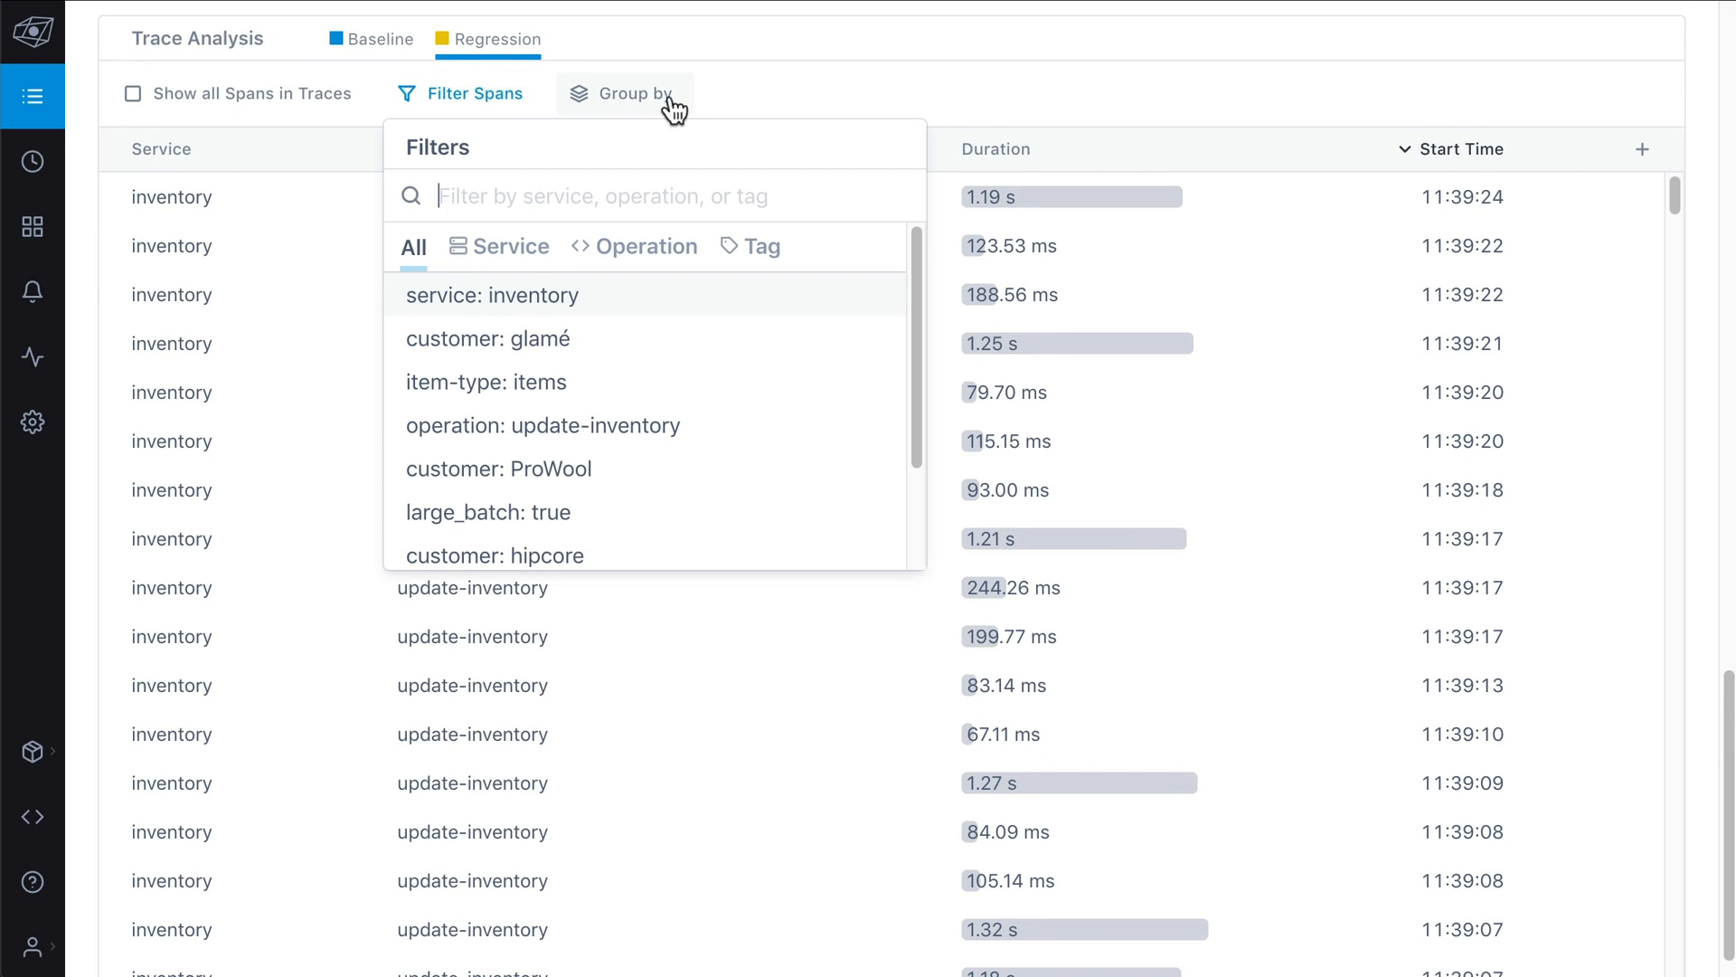
pyautogui.click(633, 93)
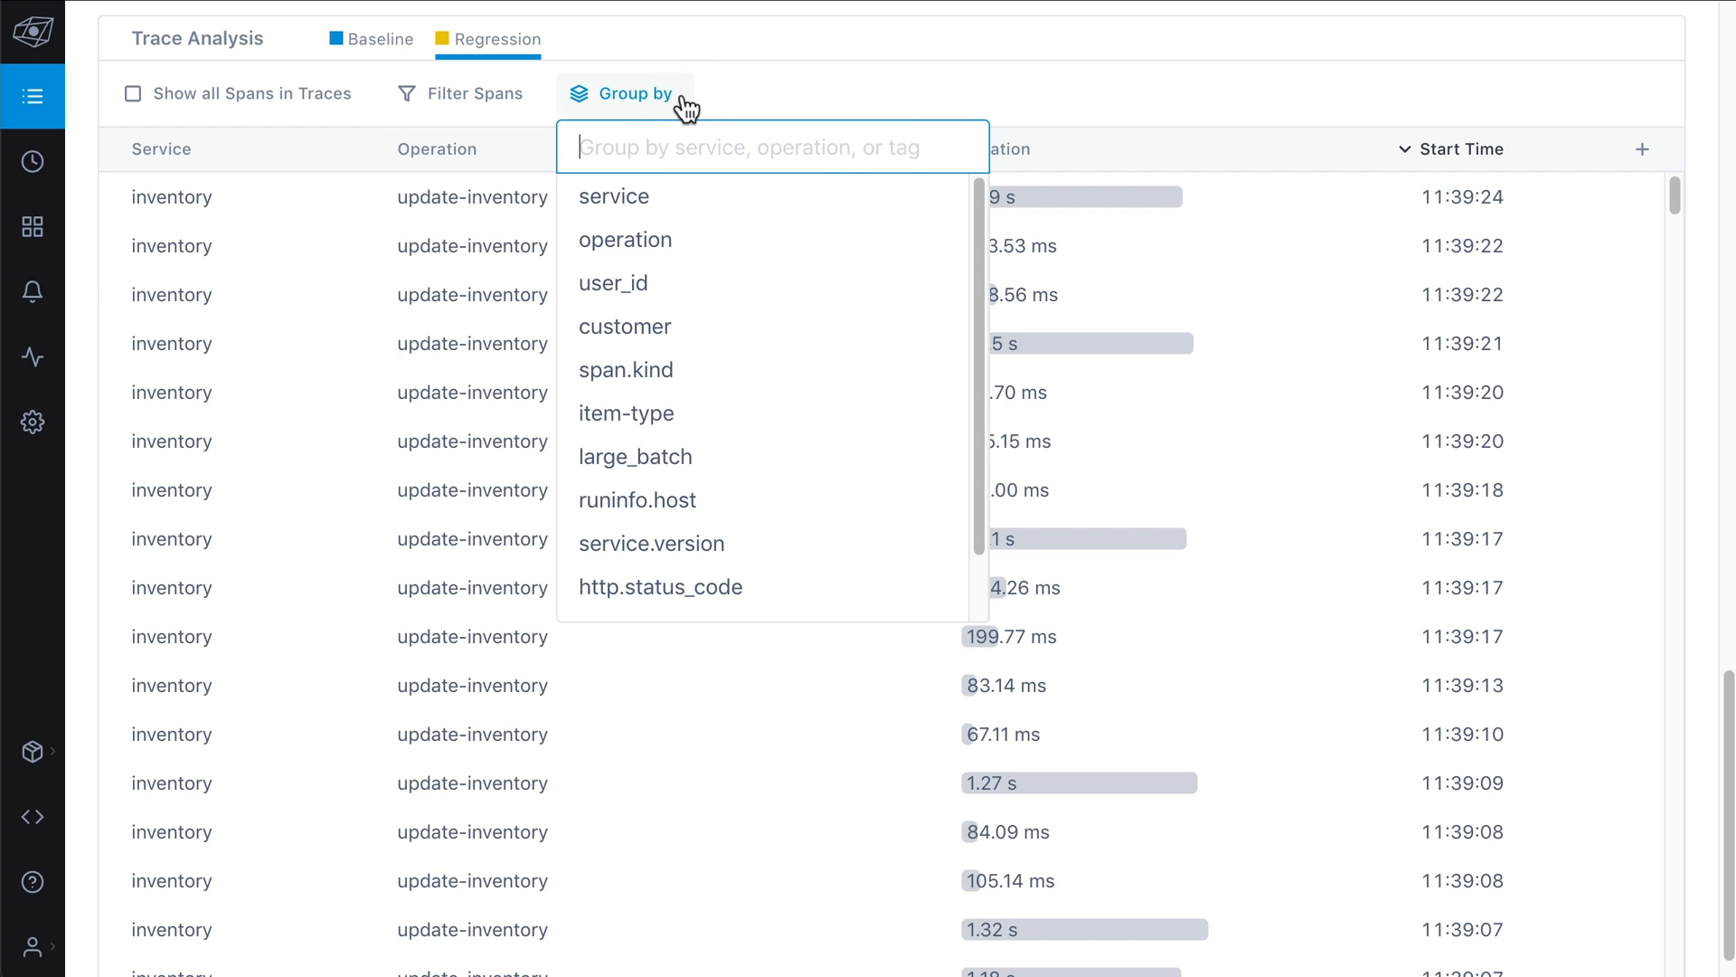
pyautogui.click(624, 326)
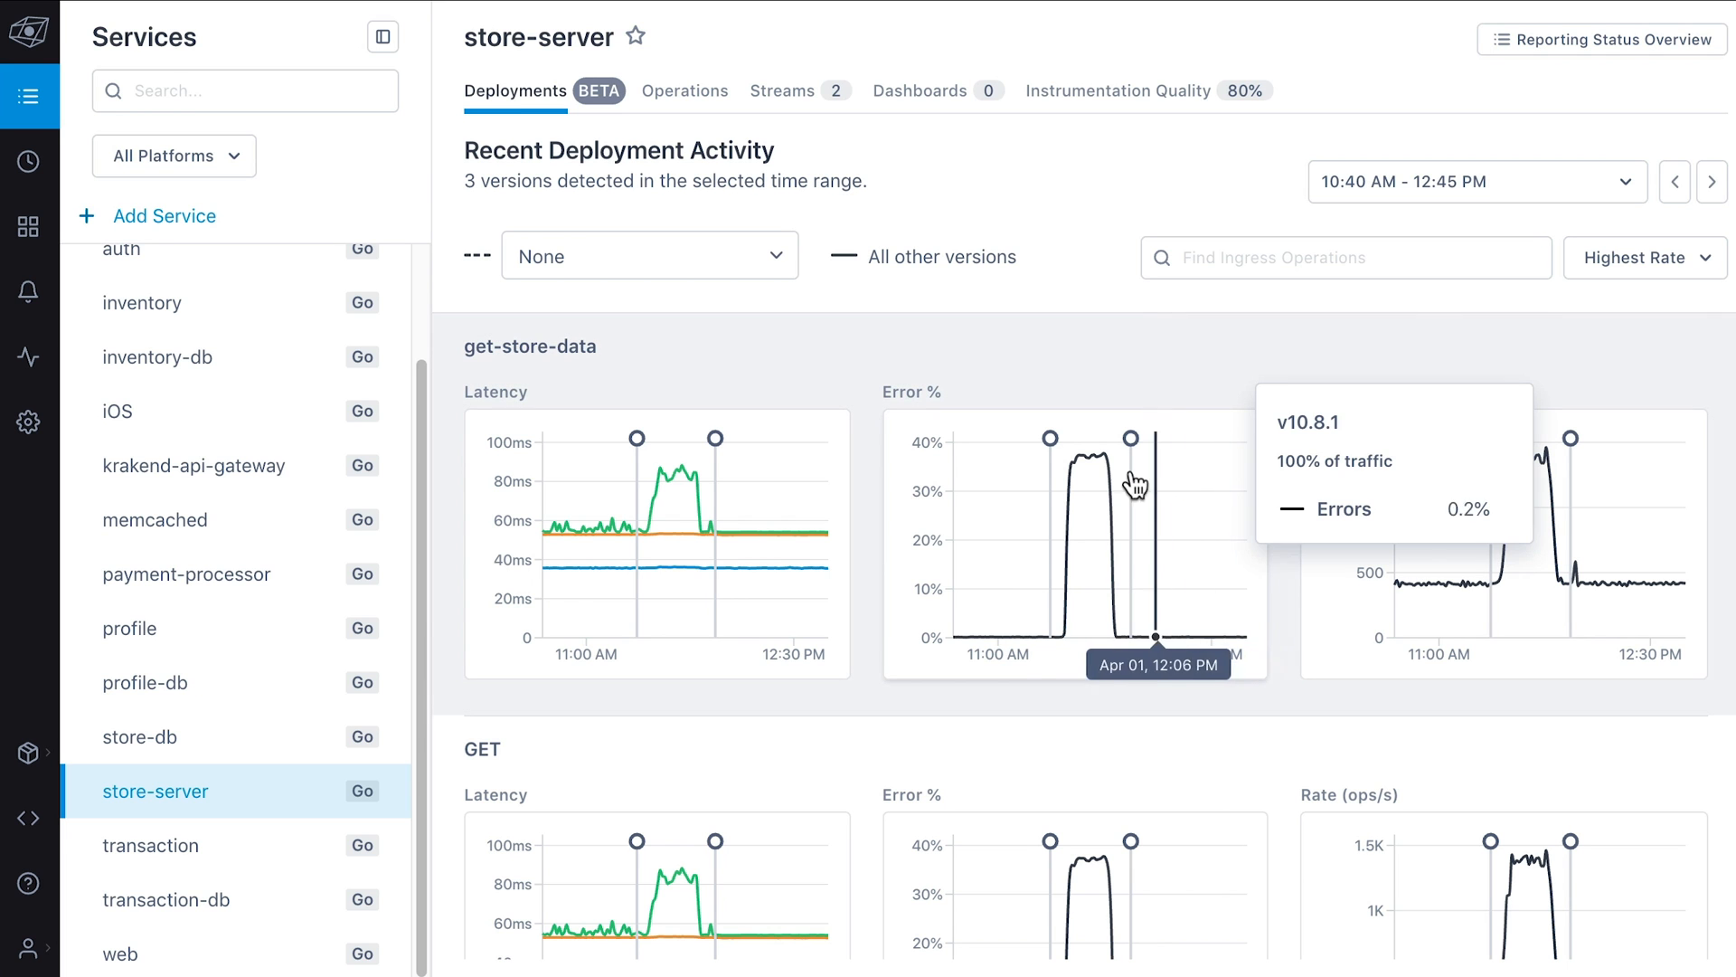
# Analyze the get-store-data error spike against the period before the previous deploy
pyautogui.click(1132, 483)
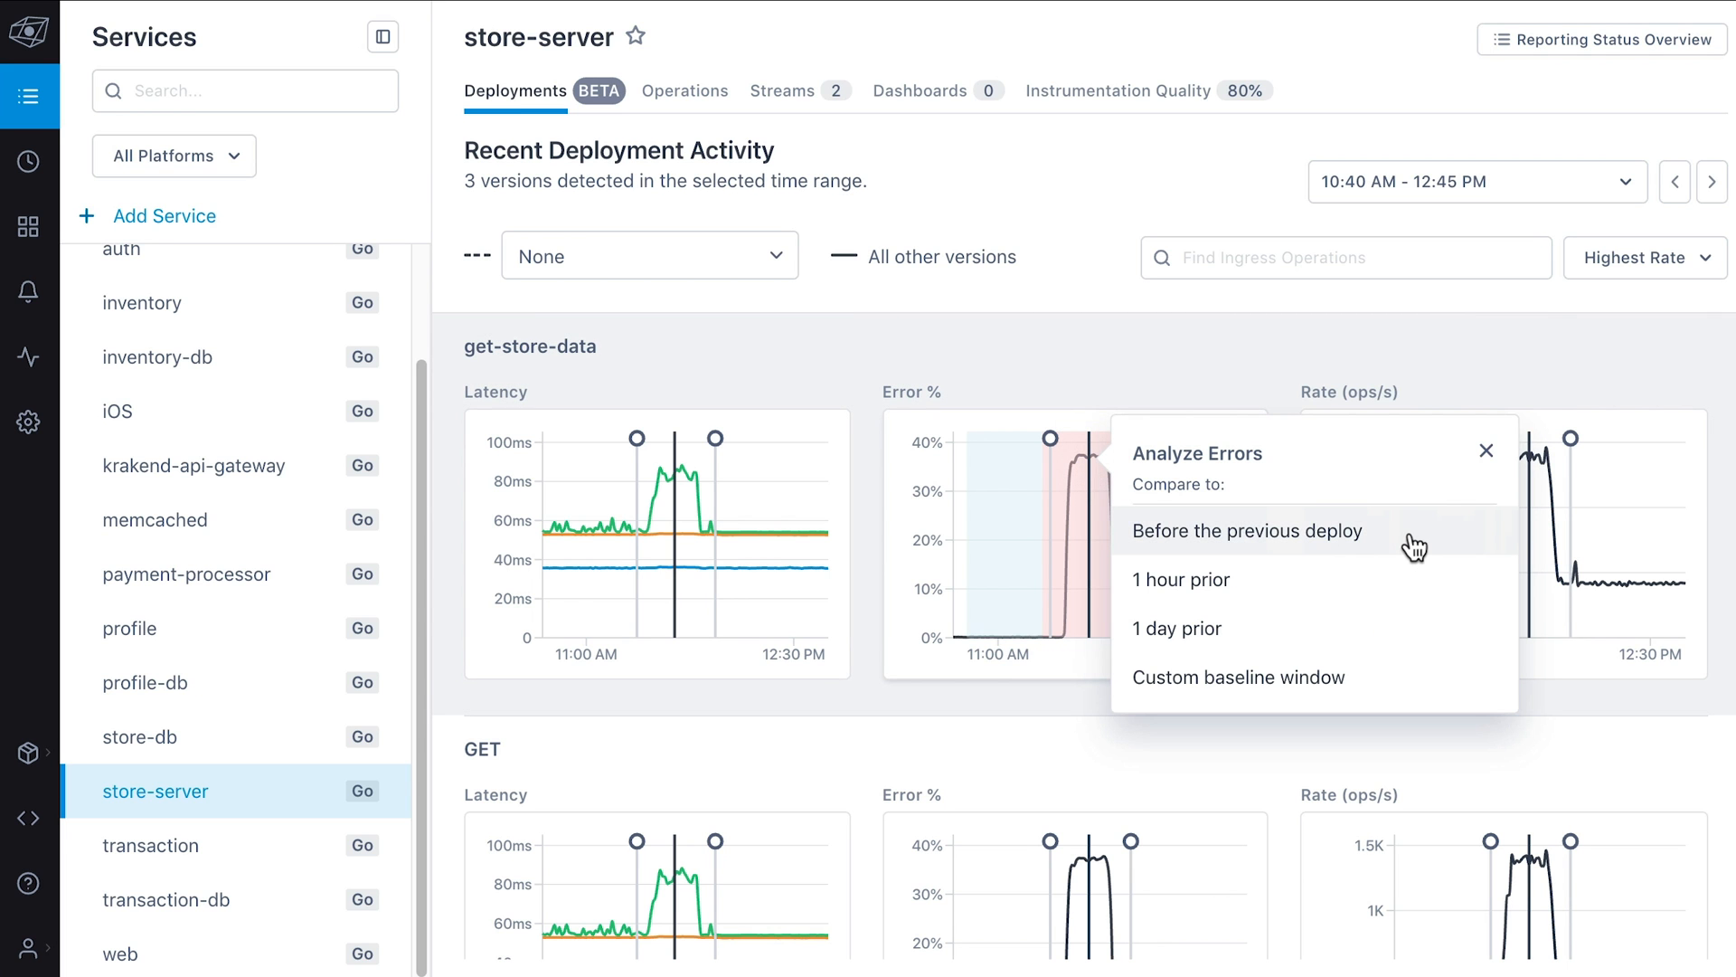
pyautogui.click(1246, 530)
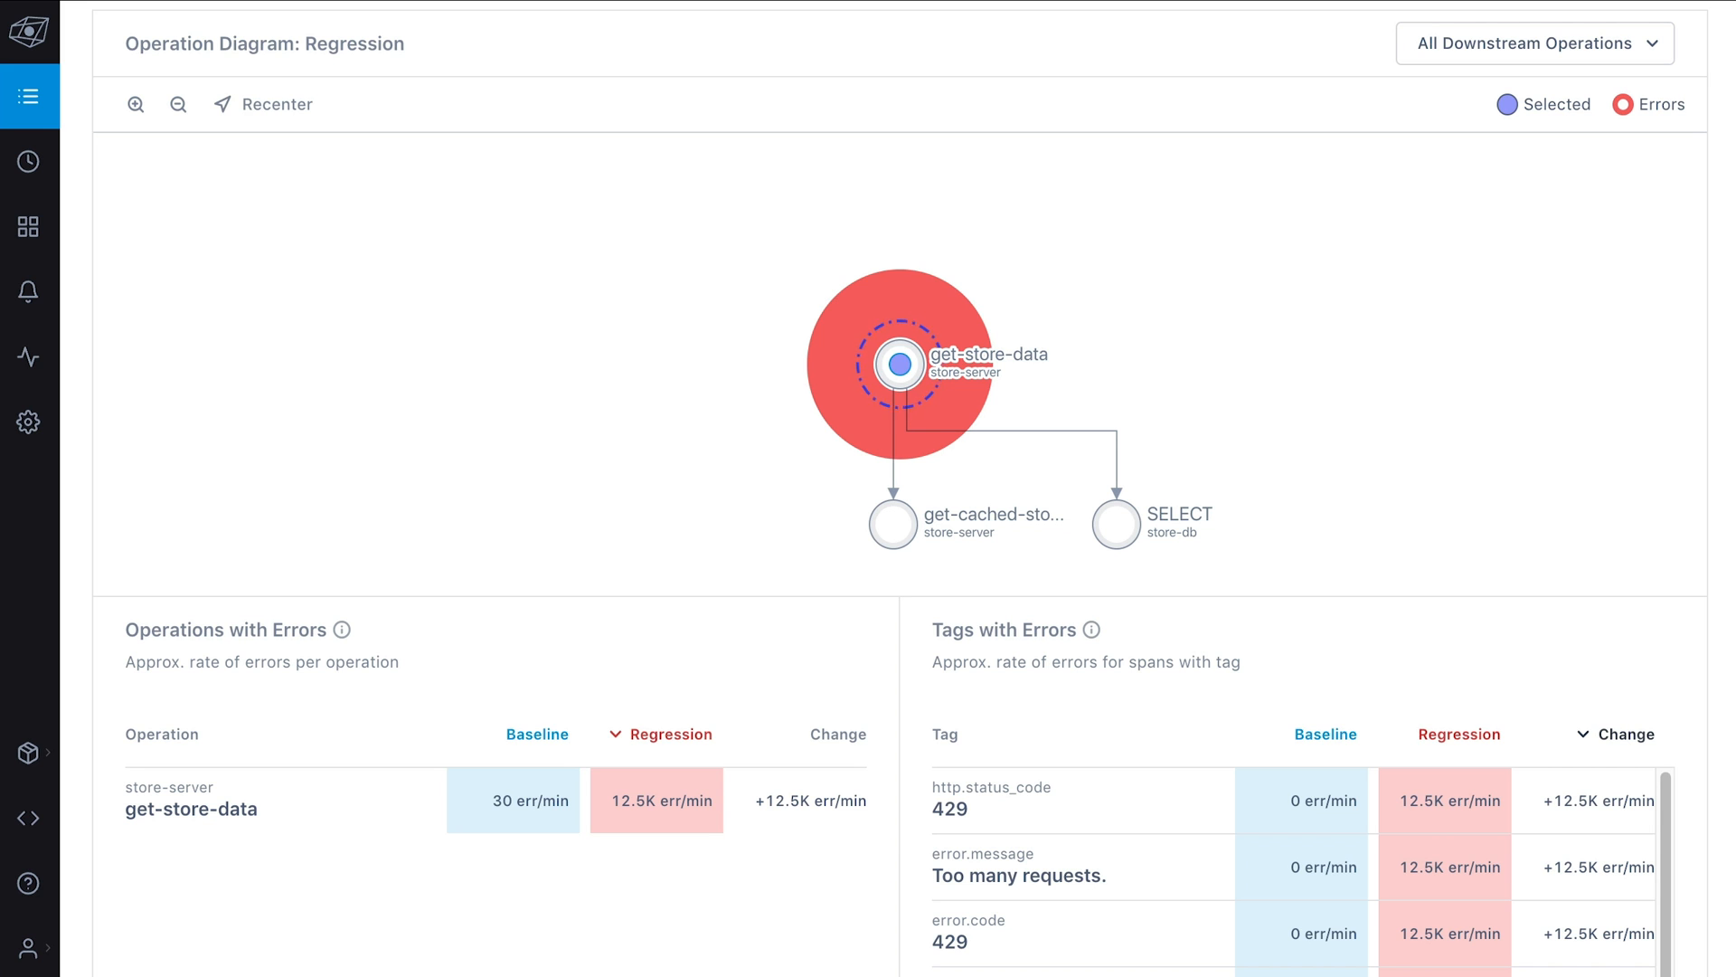
pyautogui.scroll(-3)
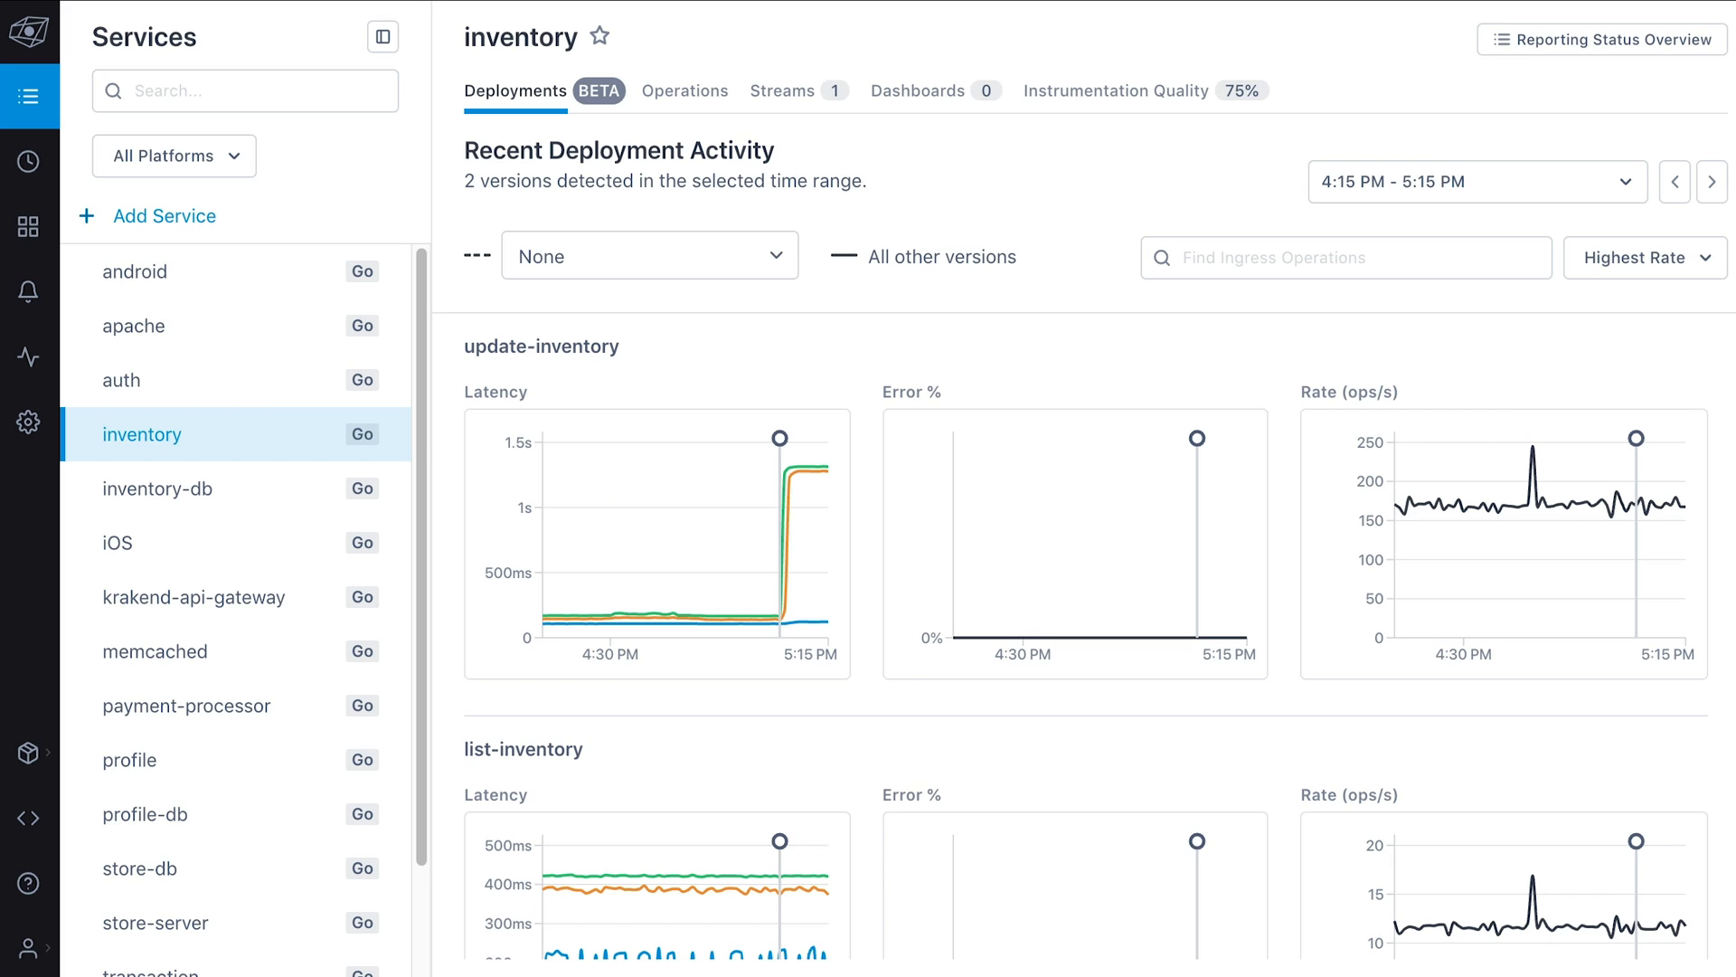
pyautogui.moveTo(781, 432)
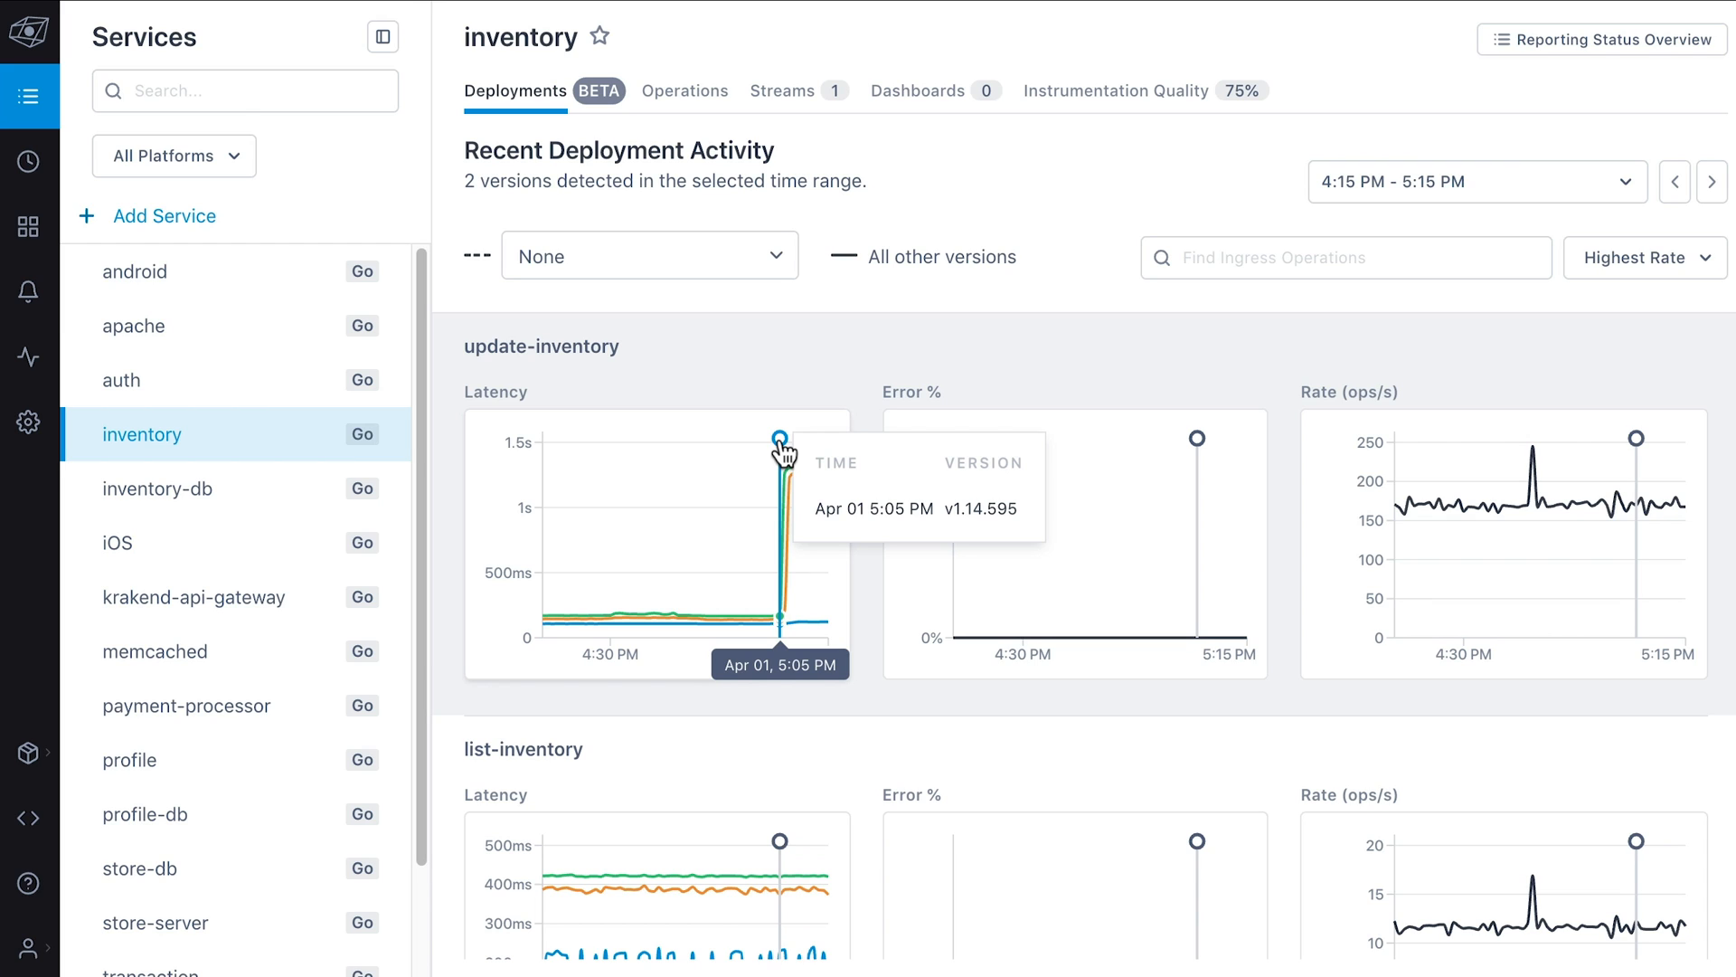
pyautogui.moveTo(762, 250)
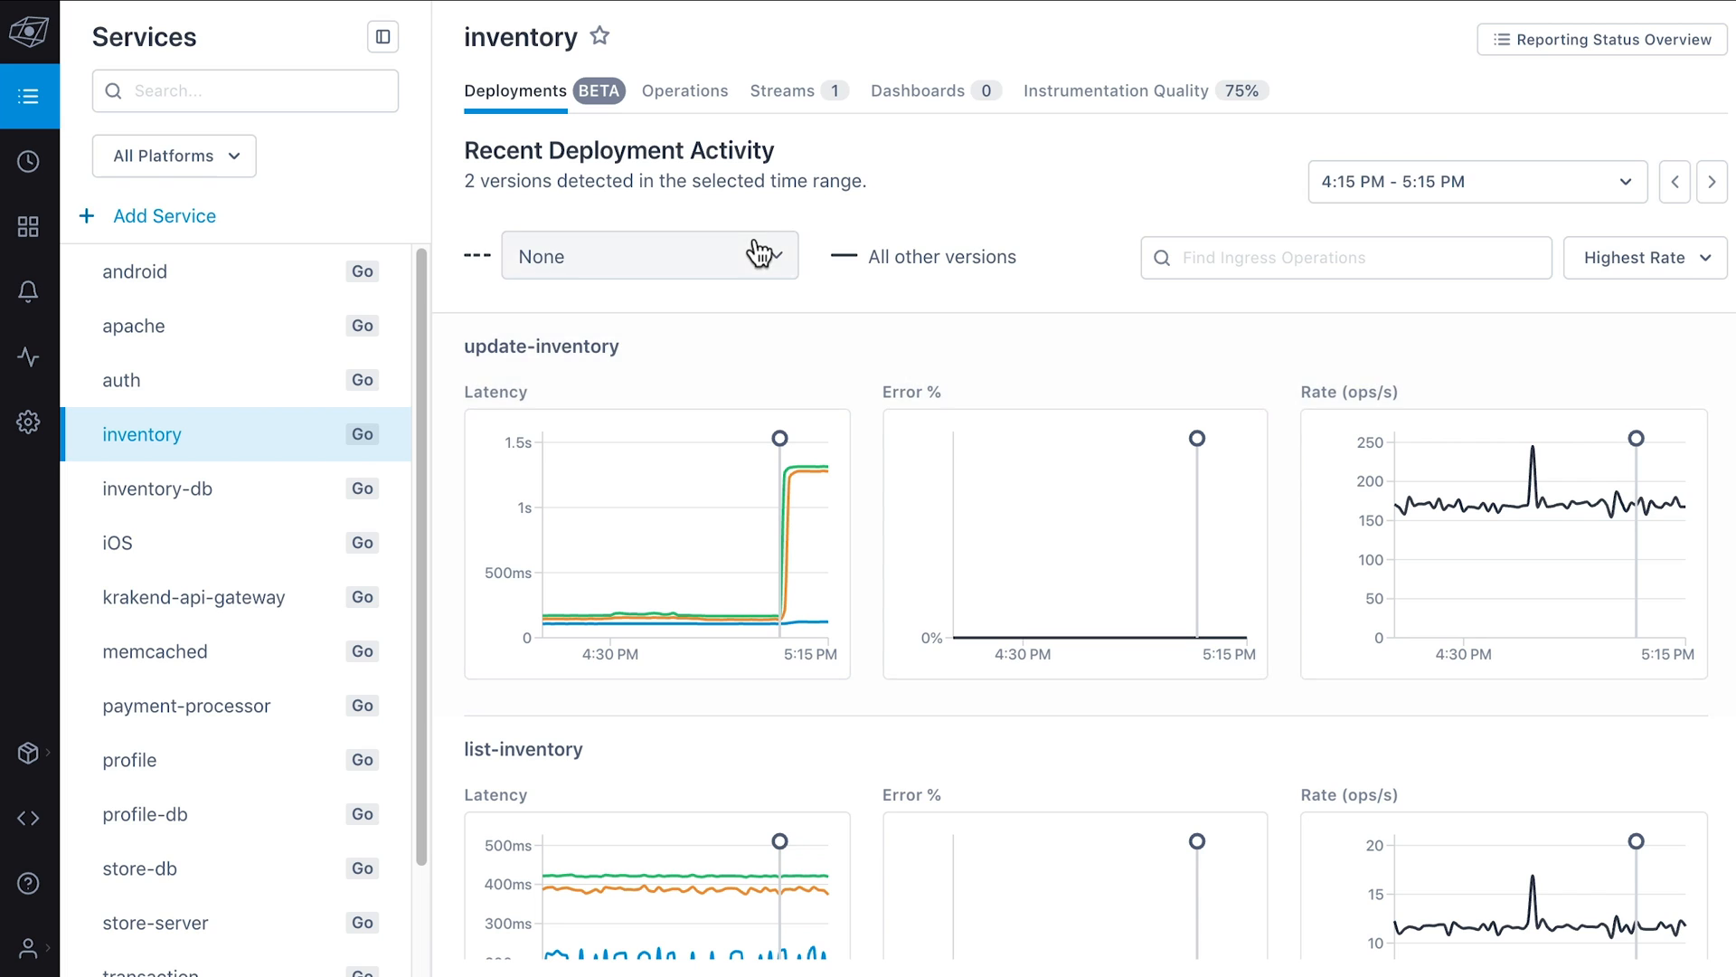
# Compare inventory version v1.14.595 against all other versions, then go to Explorer
pyautogui.click(650, 255)
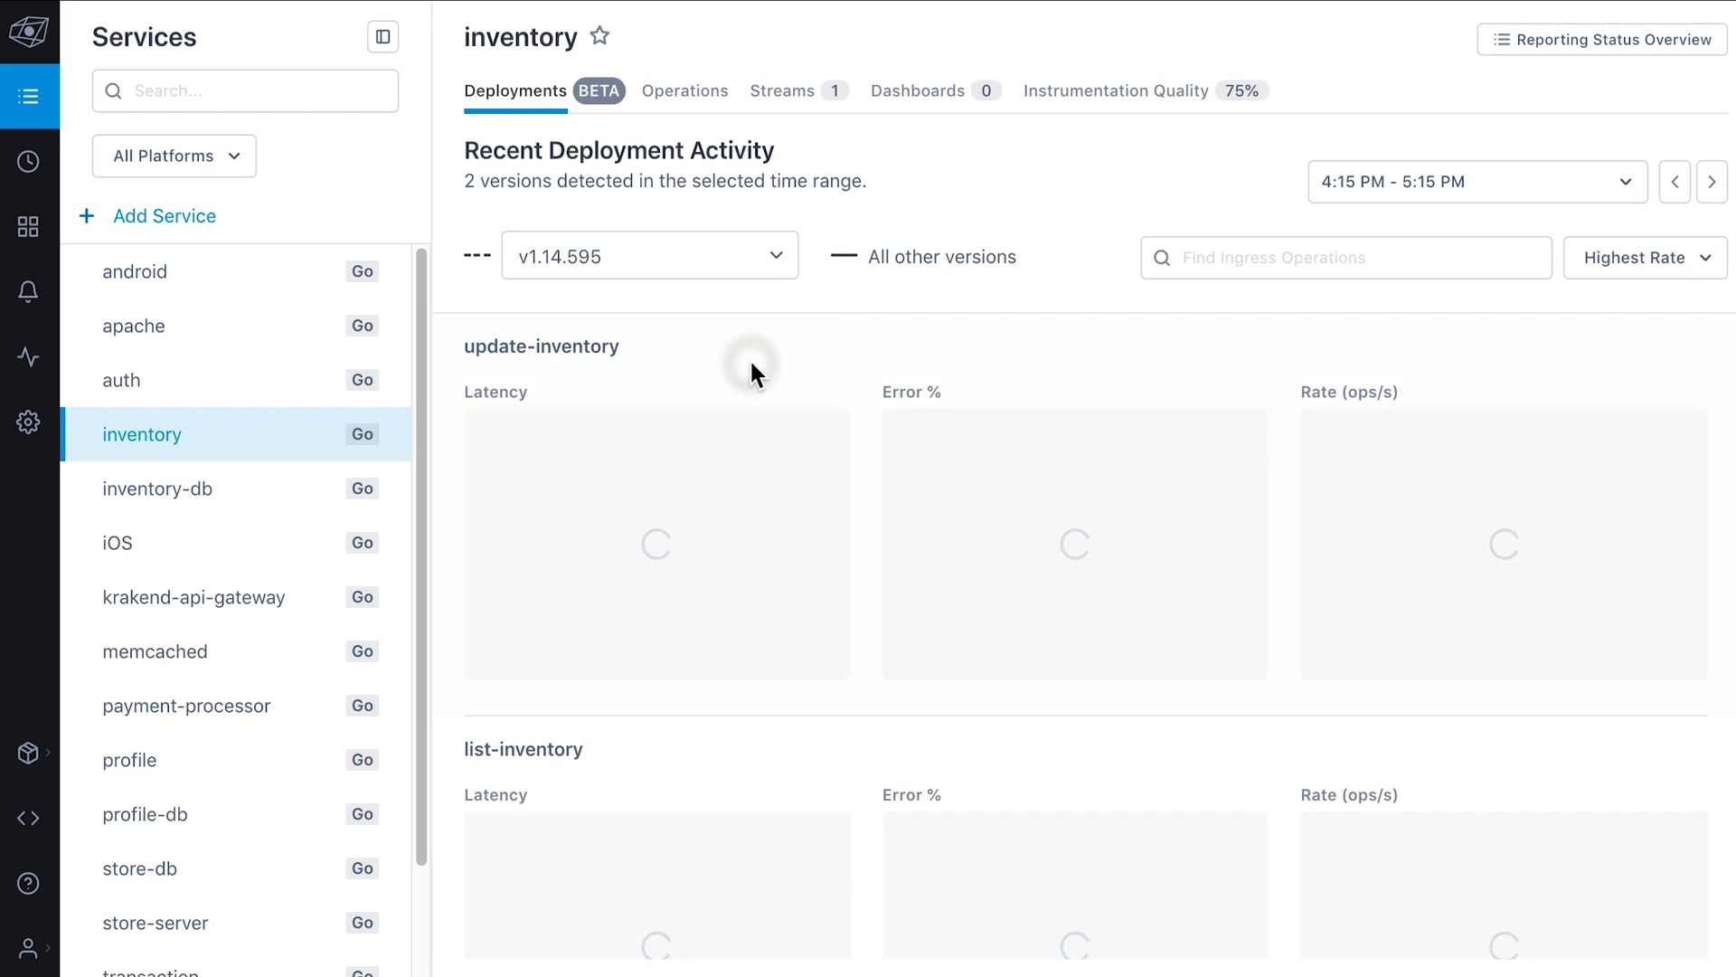
pyautogui.moveTo(810, 474)
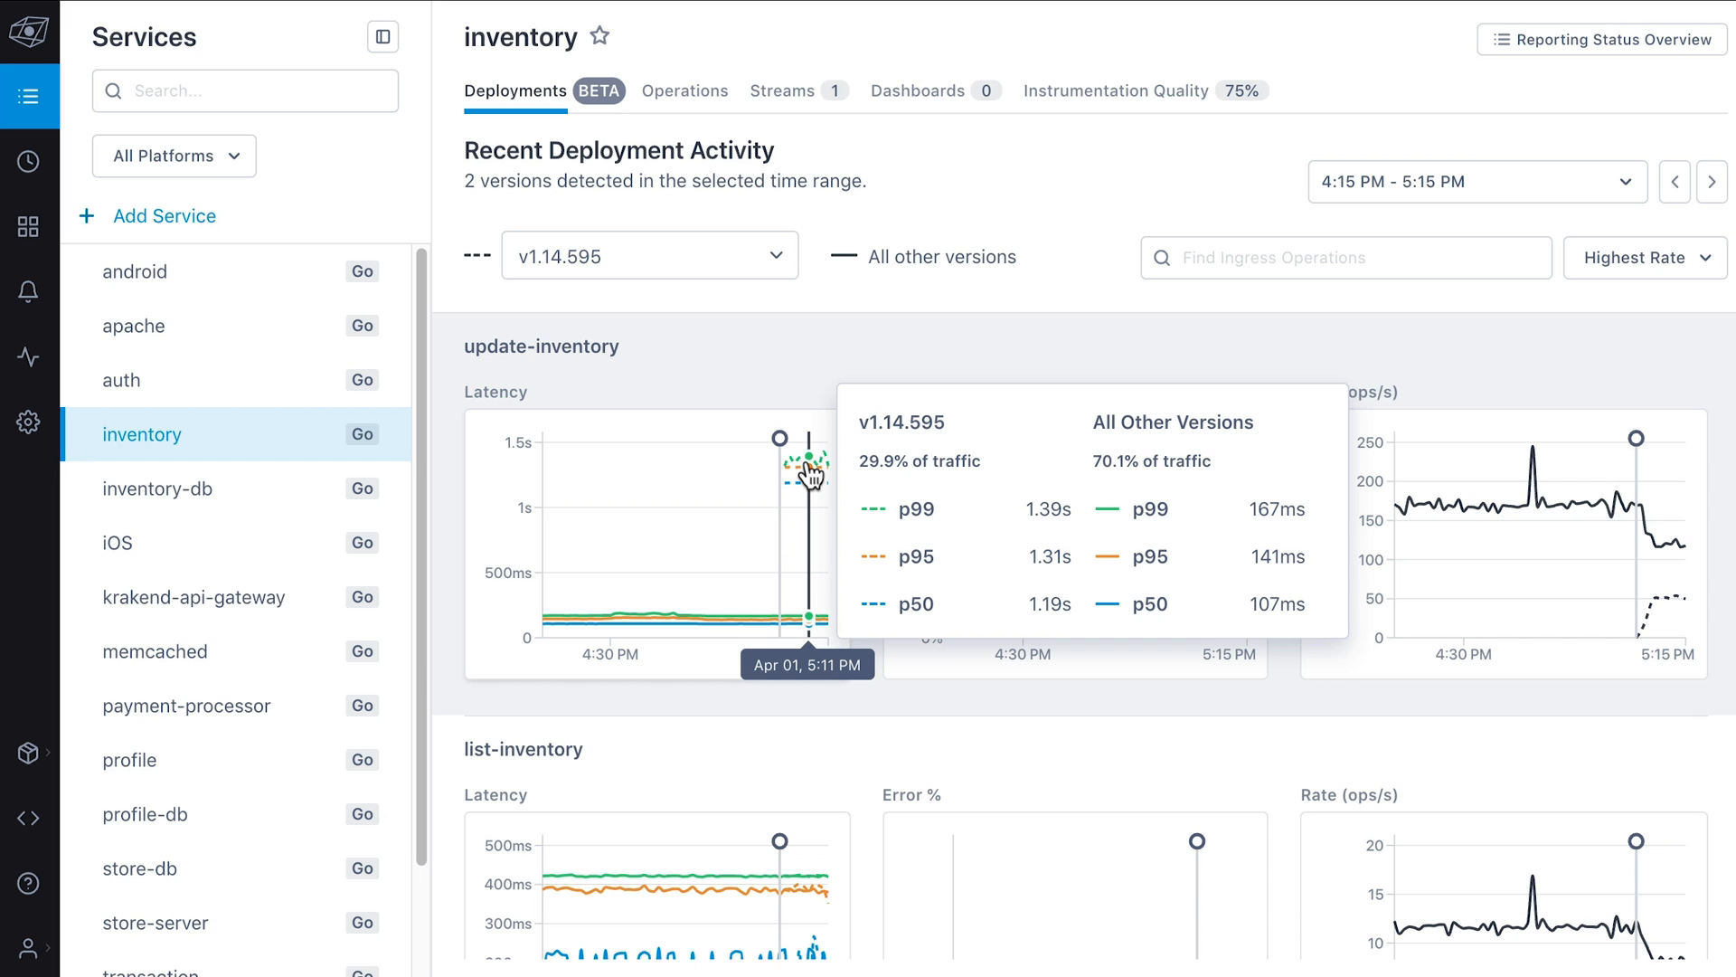
pyautogui.click(27, 159)
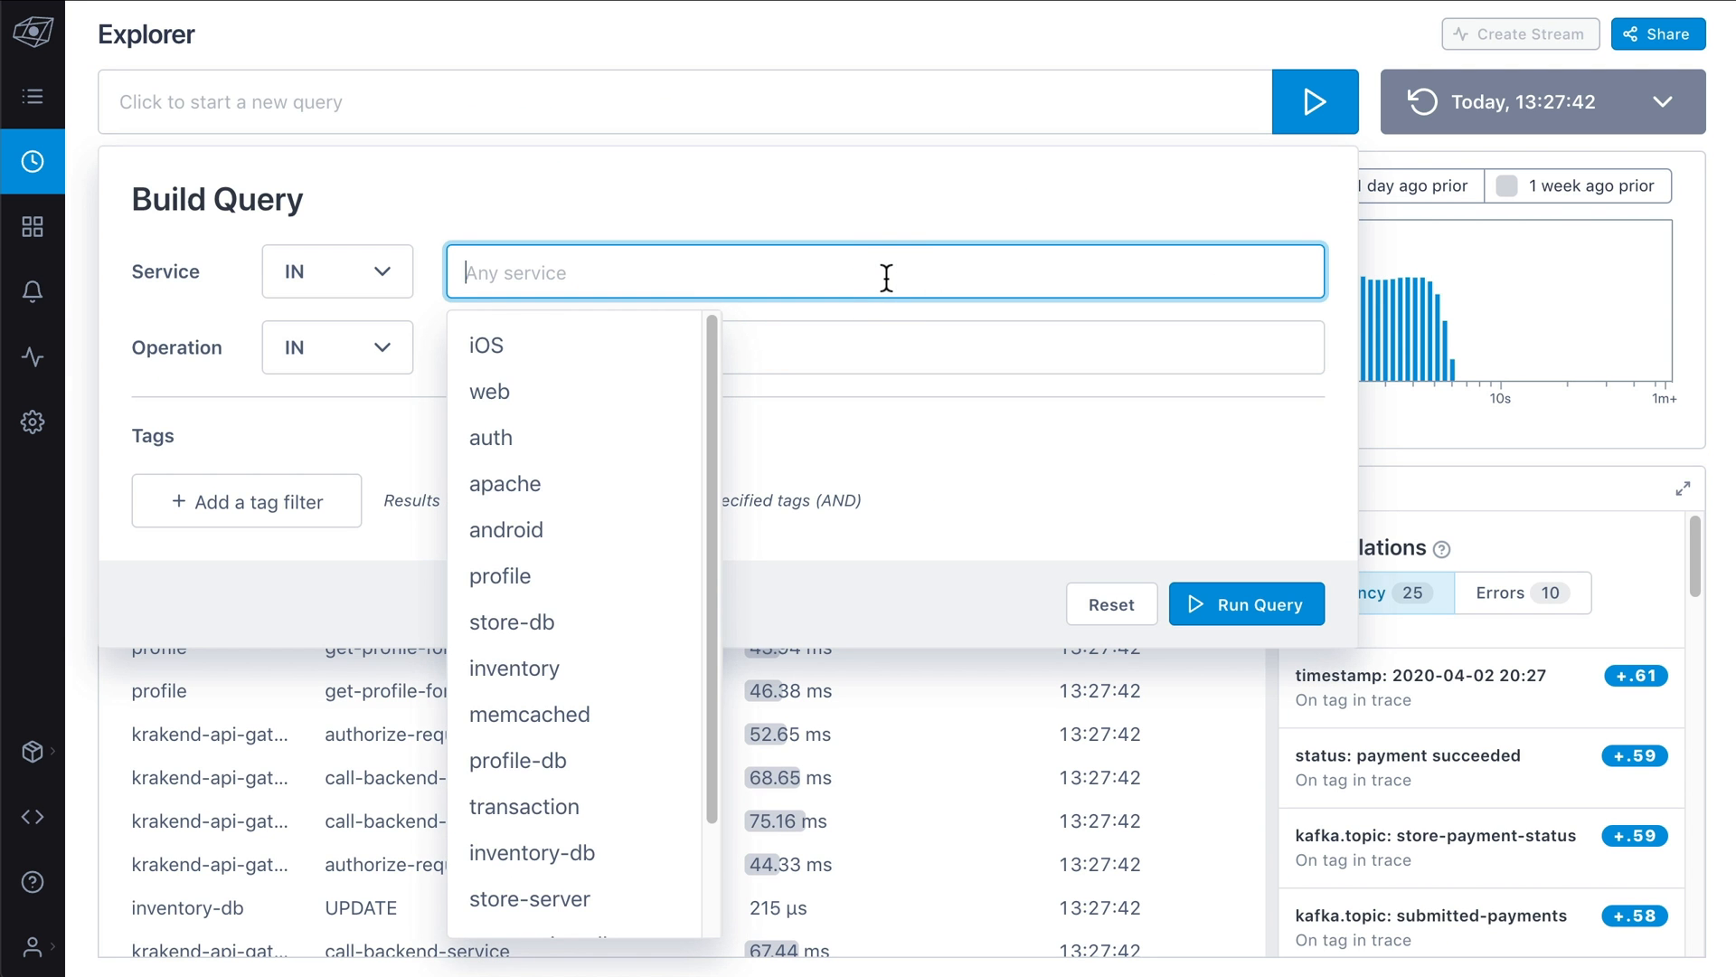
# Run an Explorer query for iOS service spans with tag error IN true
pyautogui.click(485, 344)
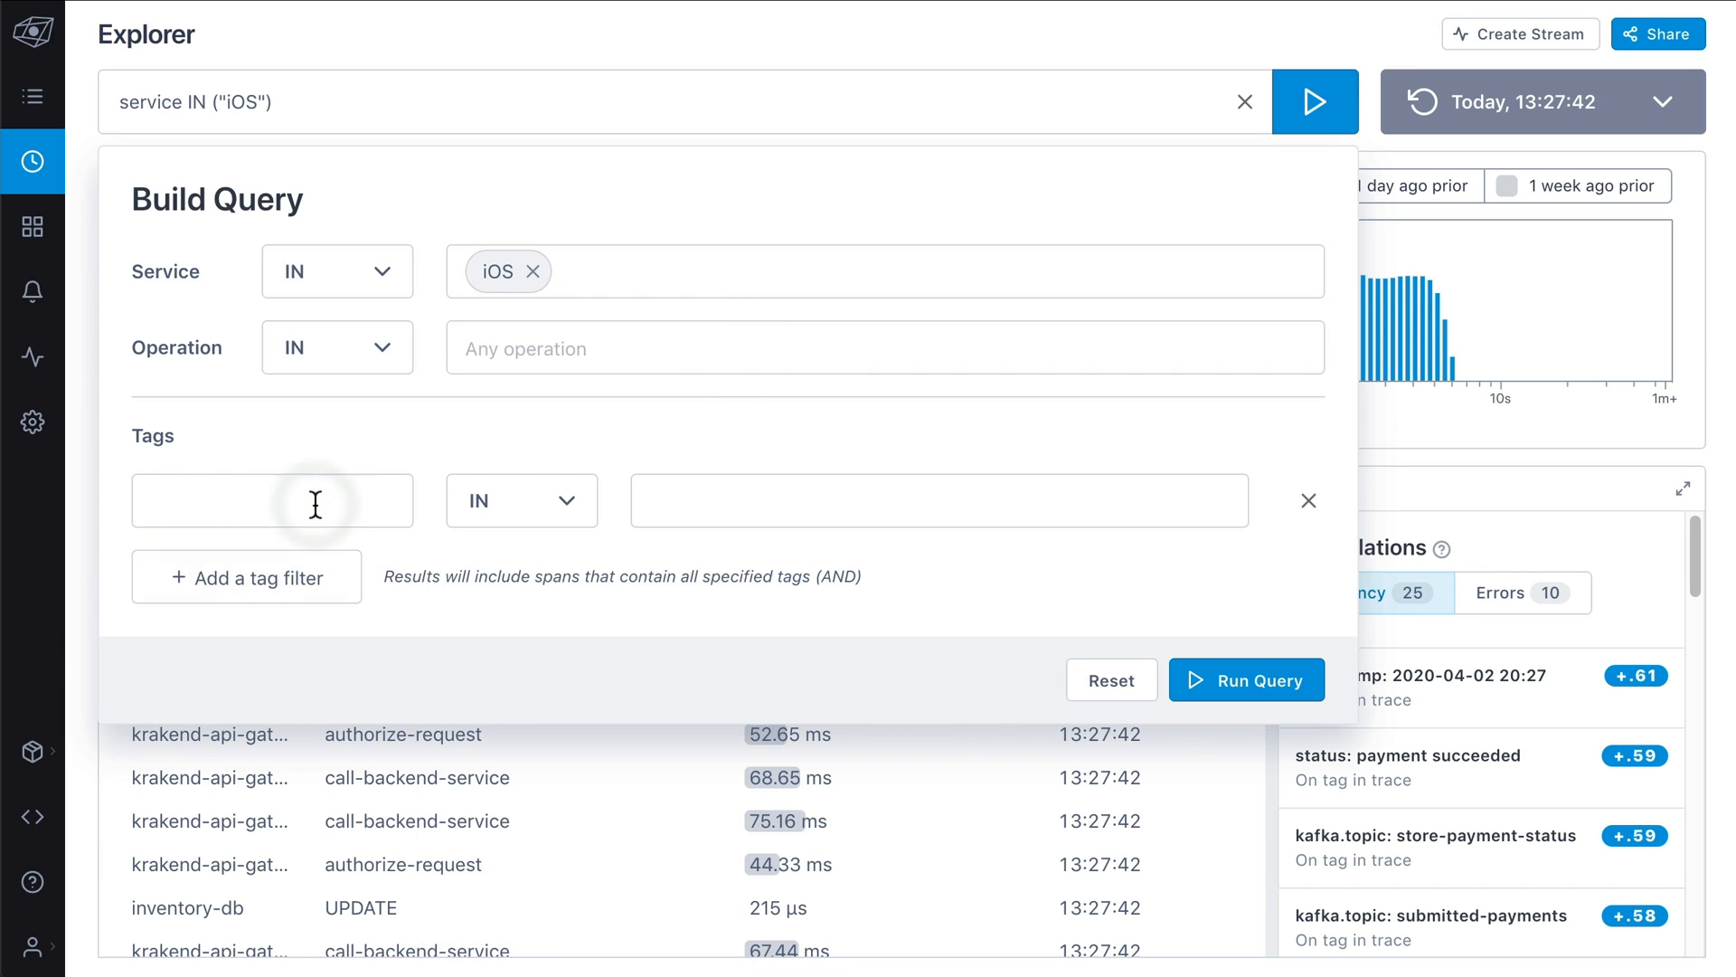
pyautogui.write('error')
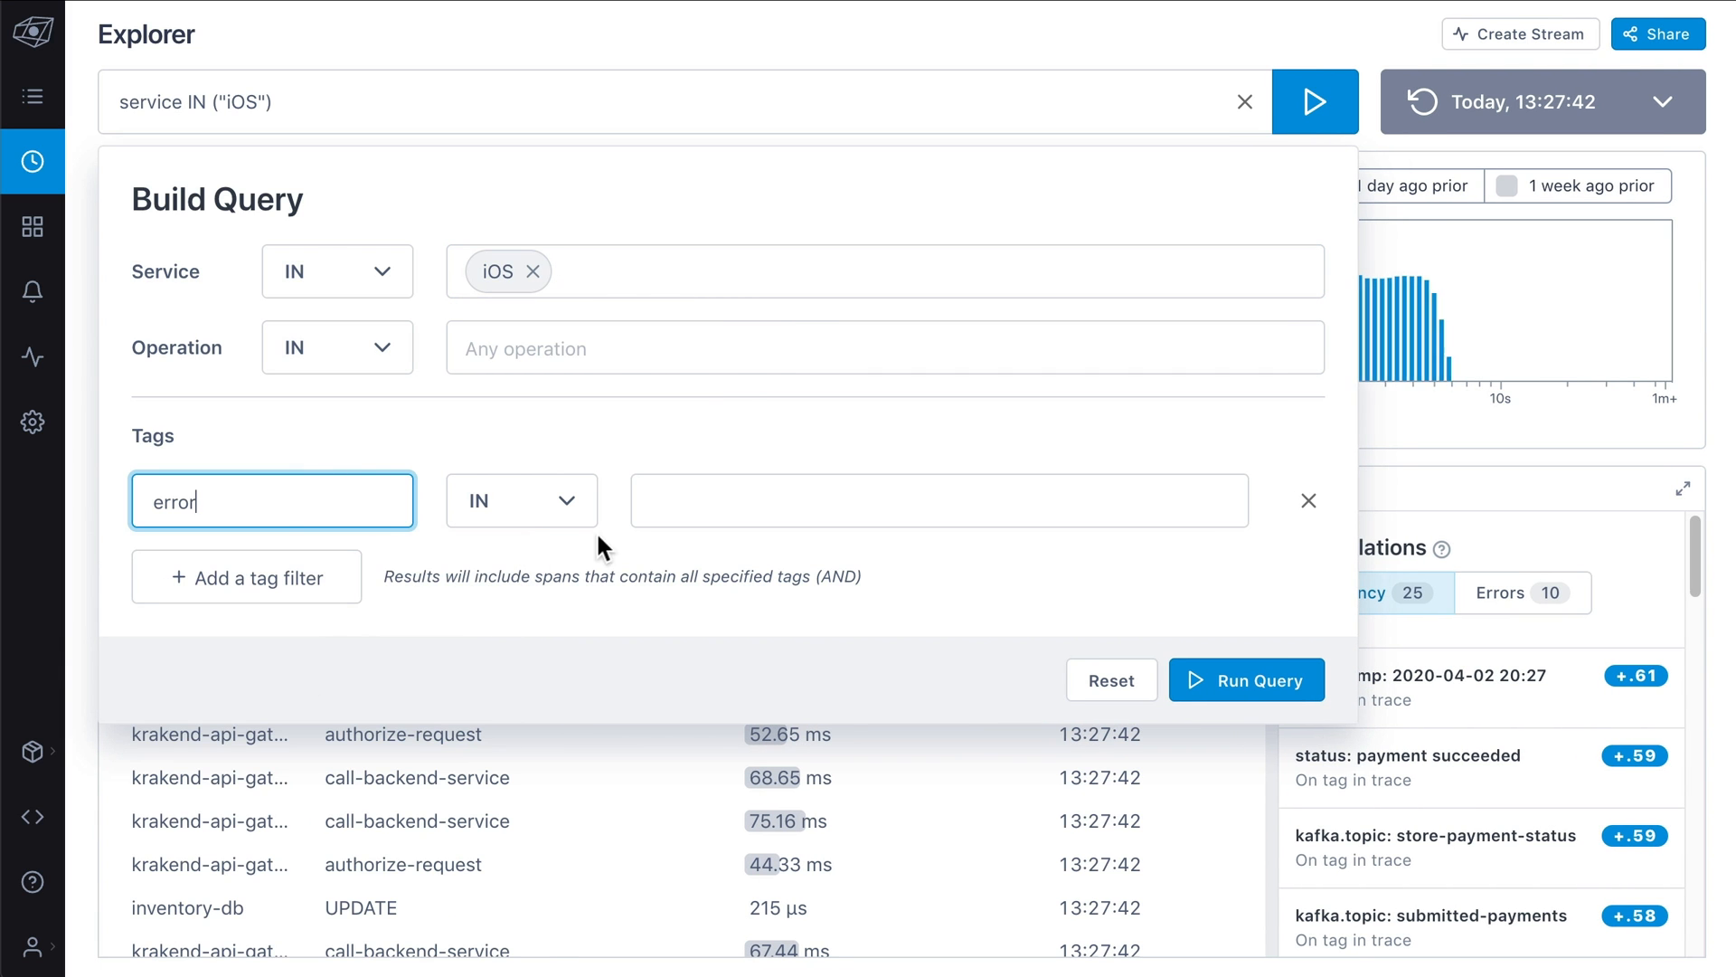
pyautogui.click(673, 573)
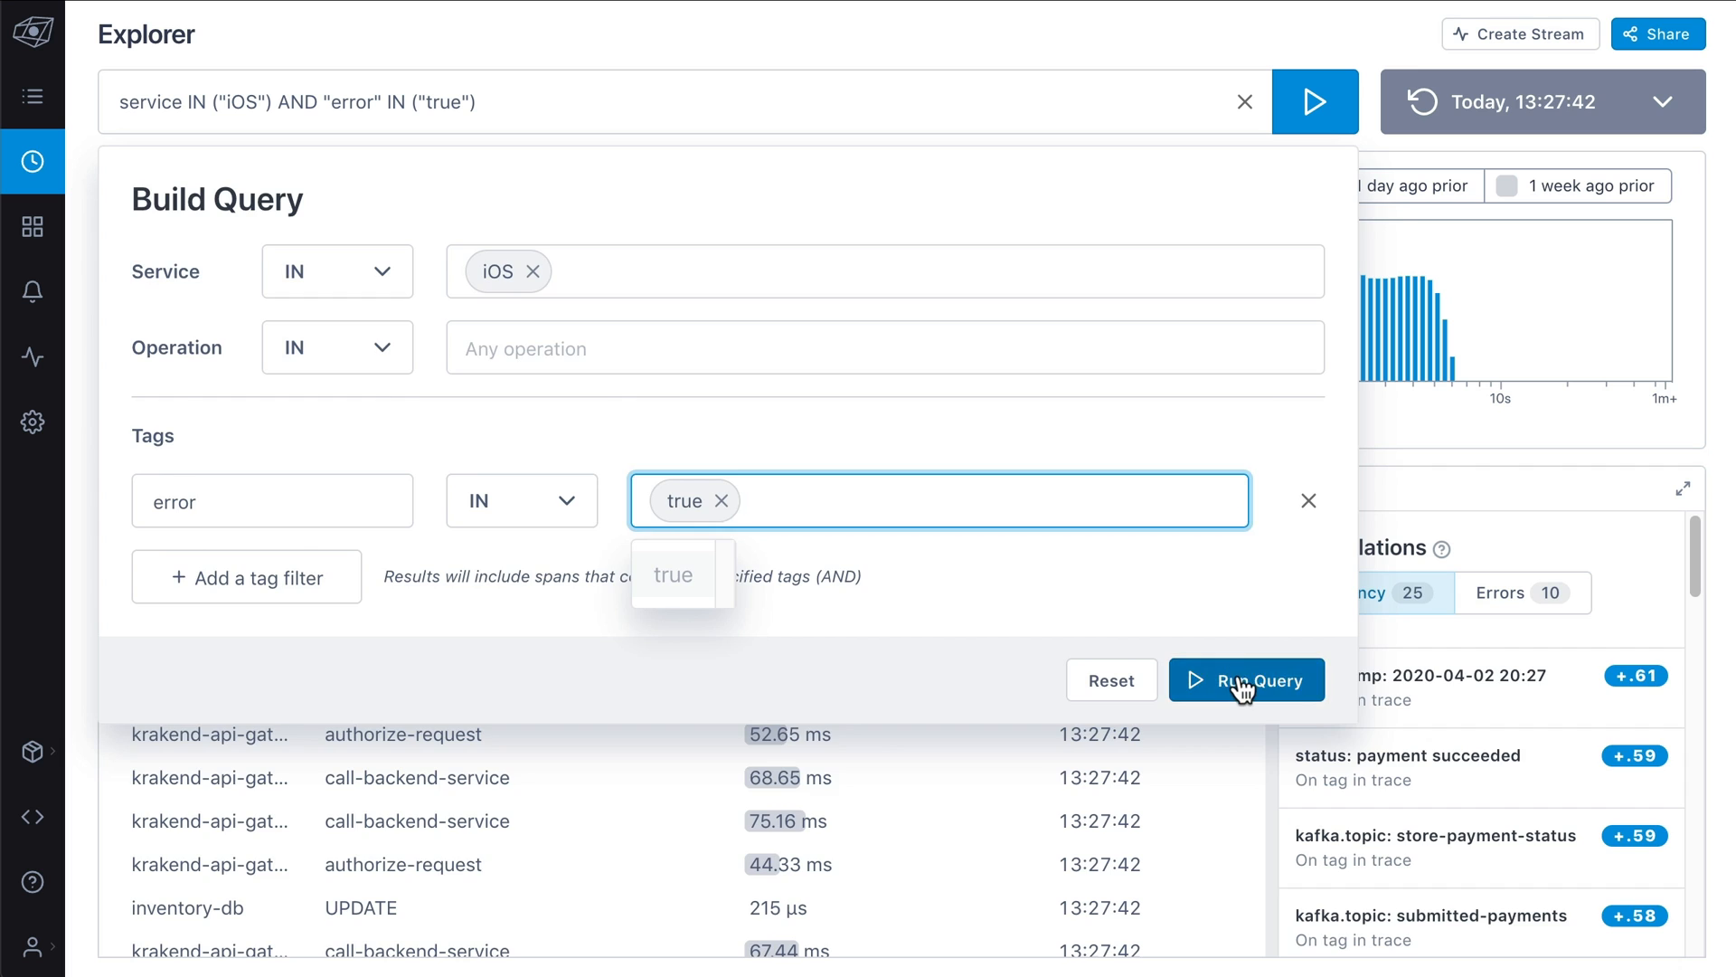
pyautogui.click(1245, 678)
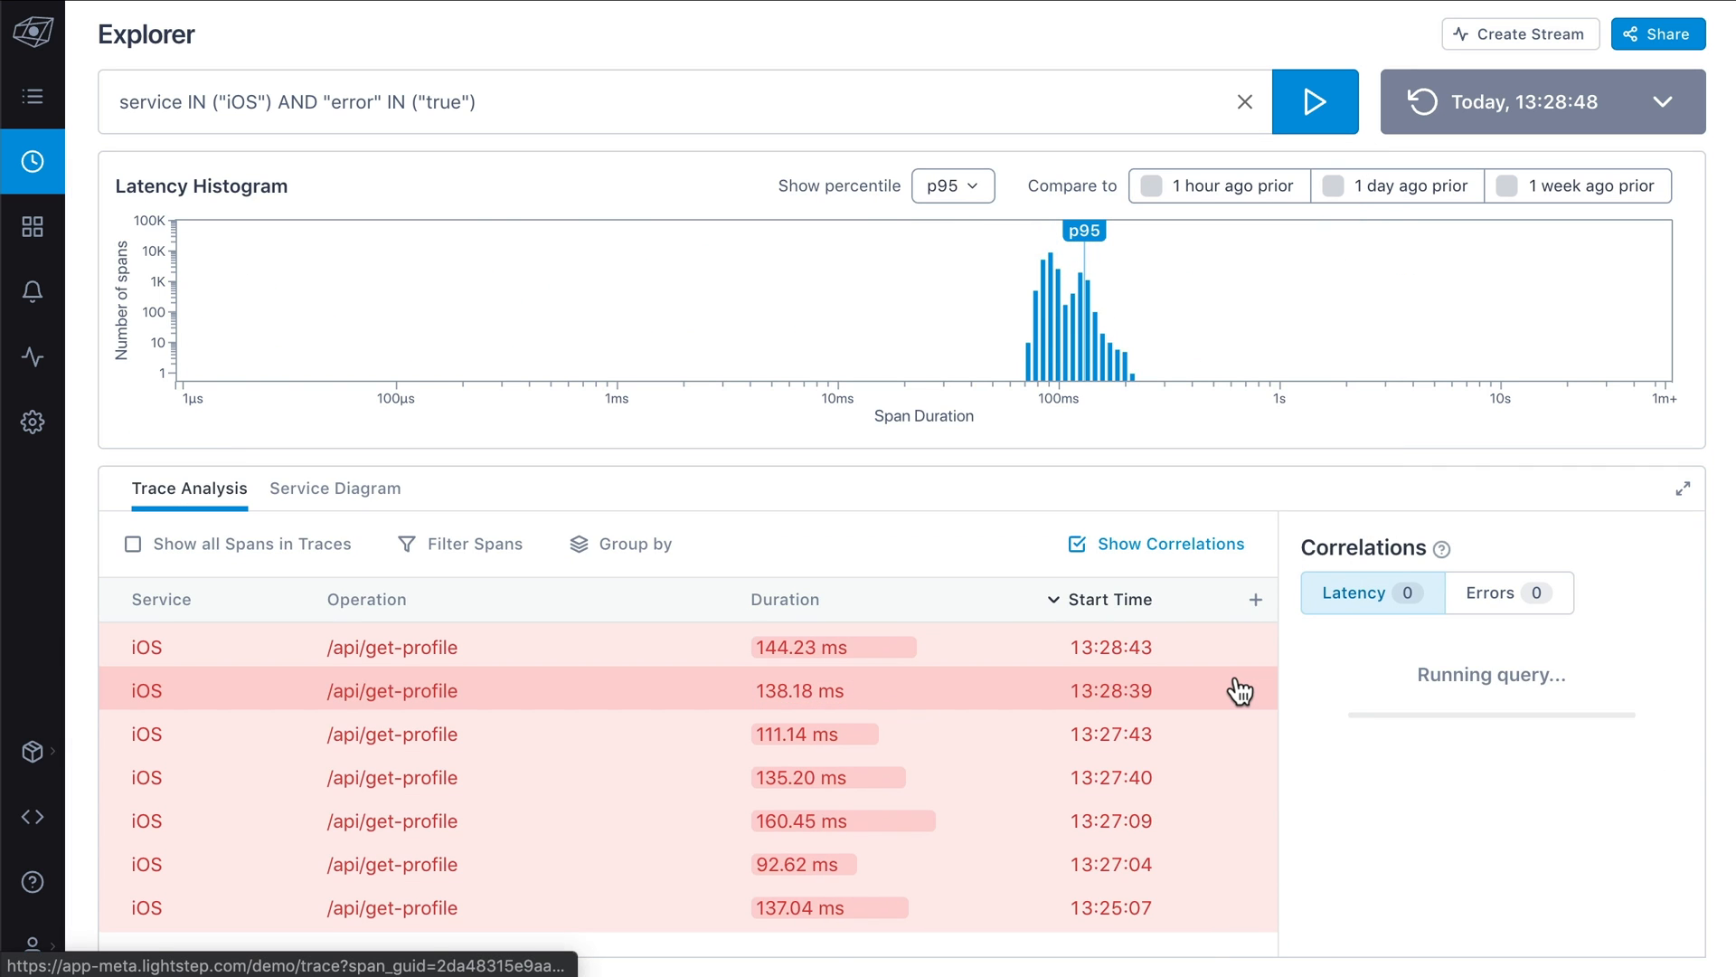